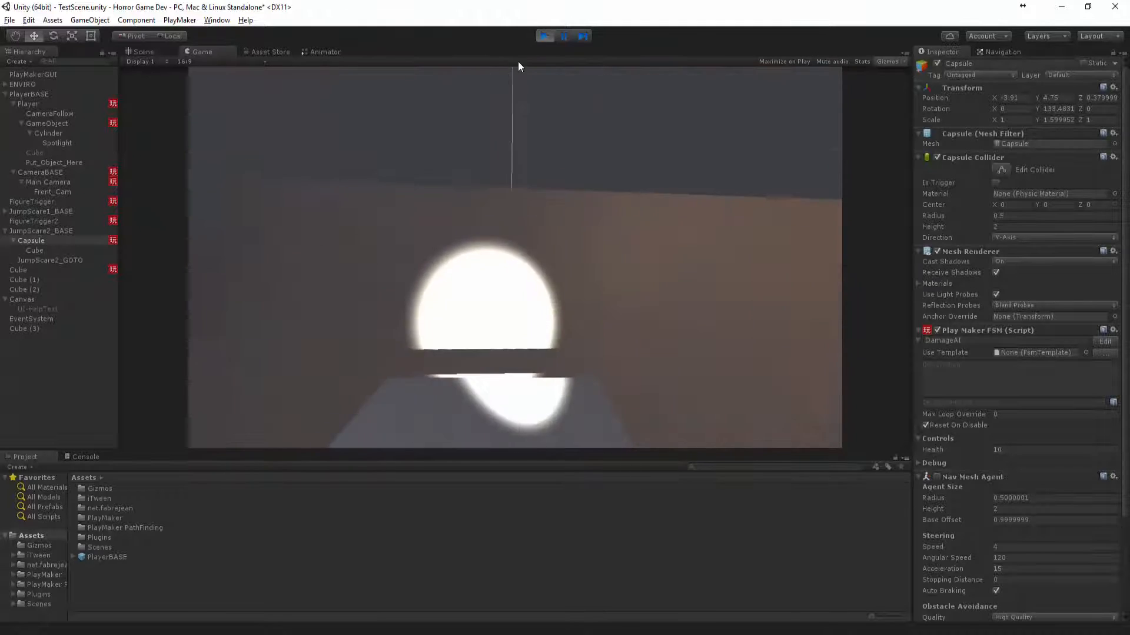
Stop the playtest, give Cube (3) the damage-system FSM, and play again.
{"action": "left_click", "coordinate": [543, 36]}
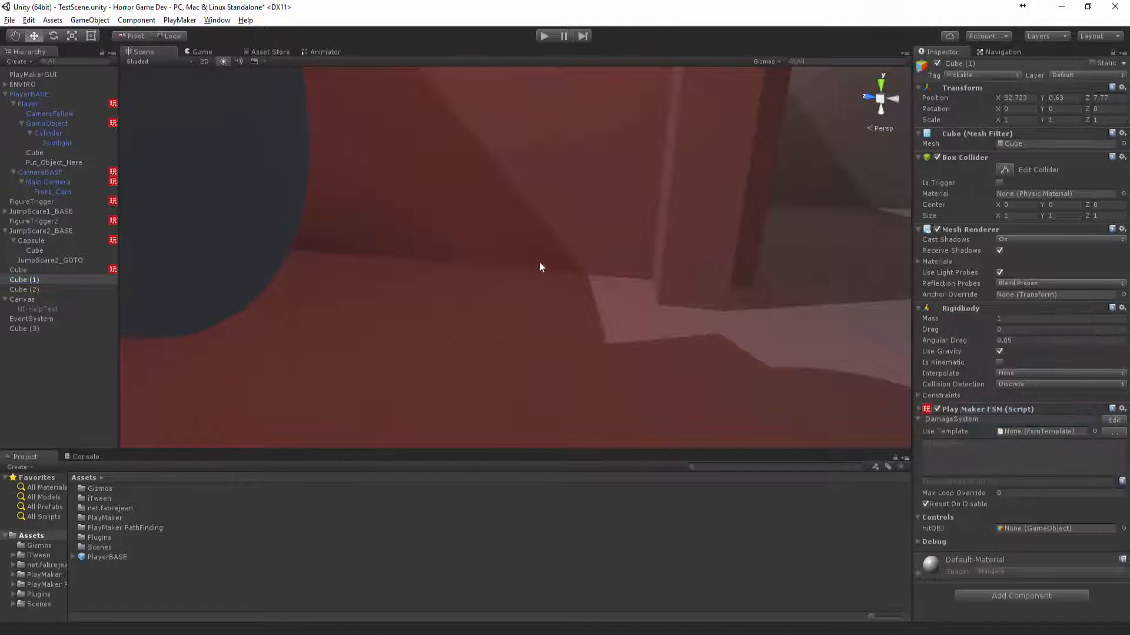
{"action": "left_click", "coordinate": [24, 289]}
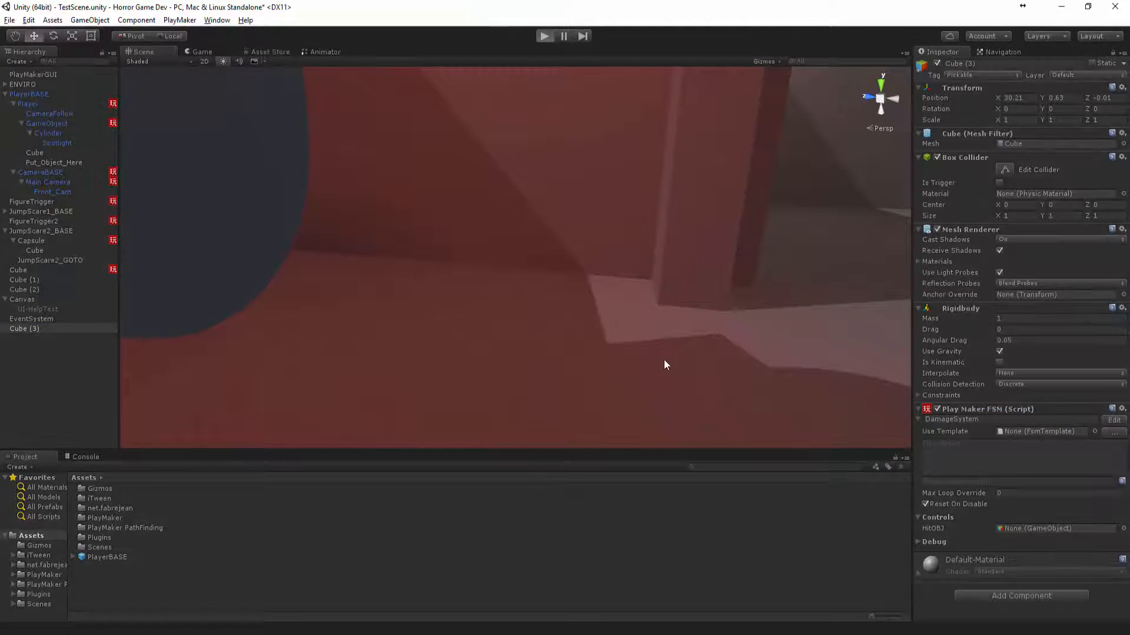
{"action": "left_click", "coordinate": [543, 36]}
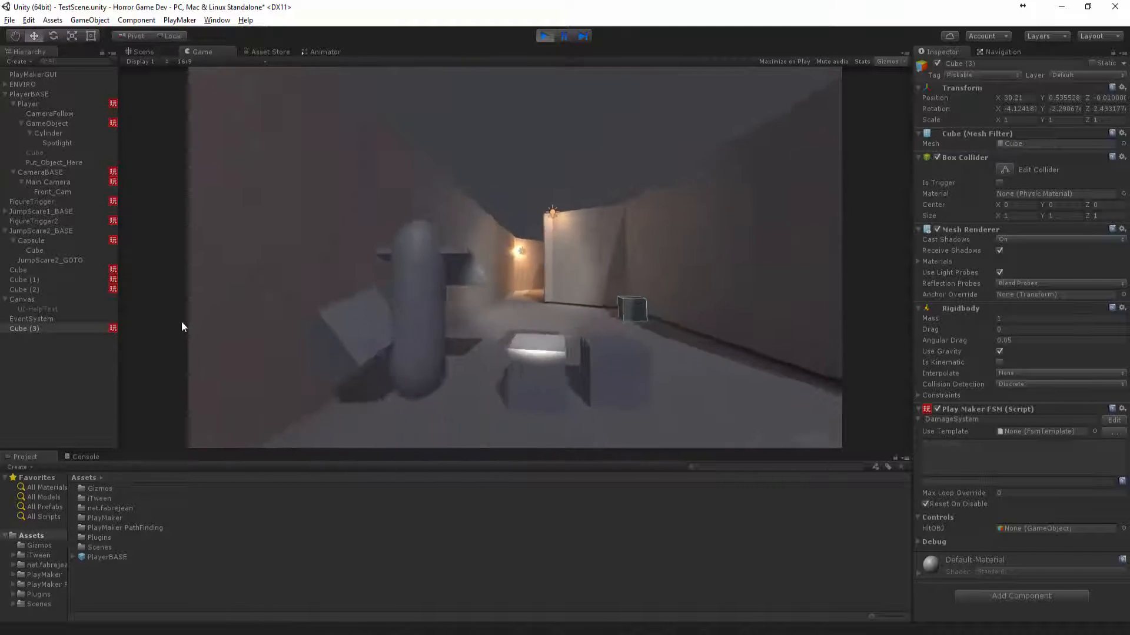
Select Capsule, set its FSM Health to 5, and replay to shoot it.
{"action": "left_click", "coordinate": [142, 51]}
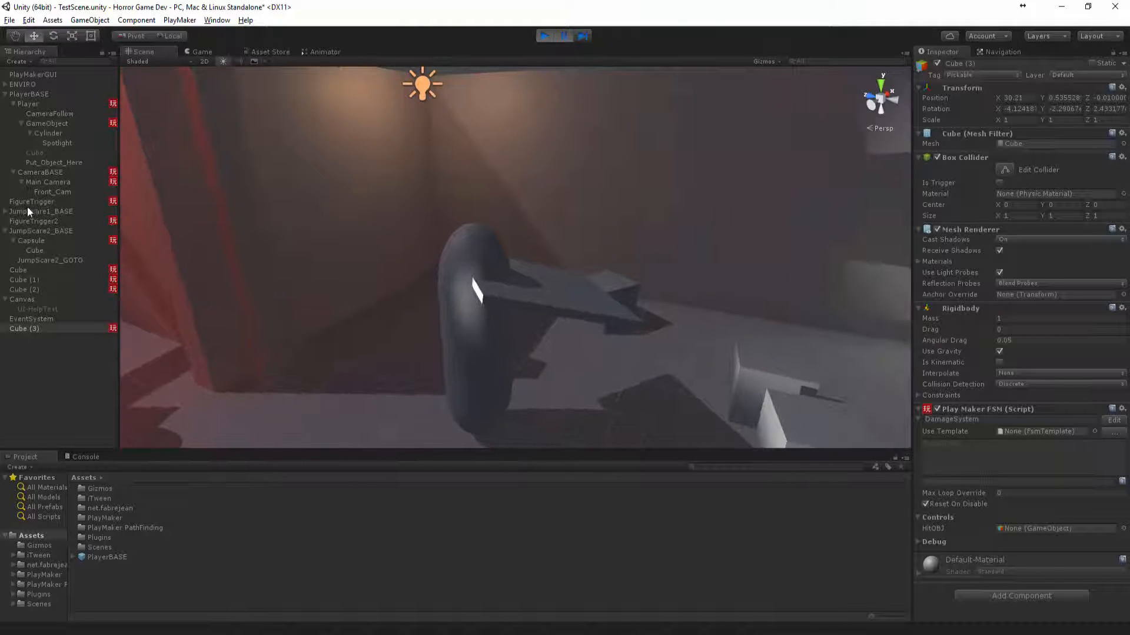
{"action": "left_click", "coordinate": [31, 241]}
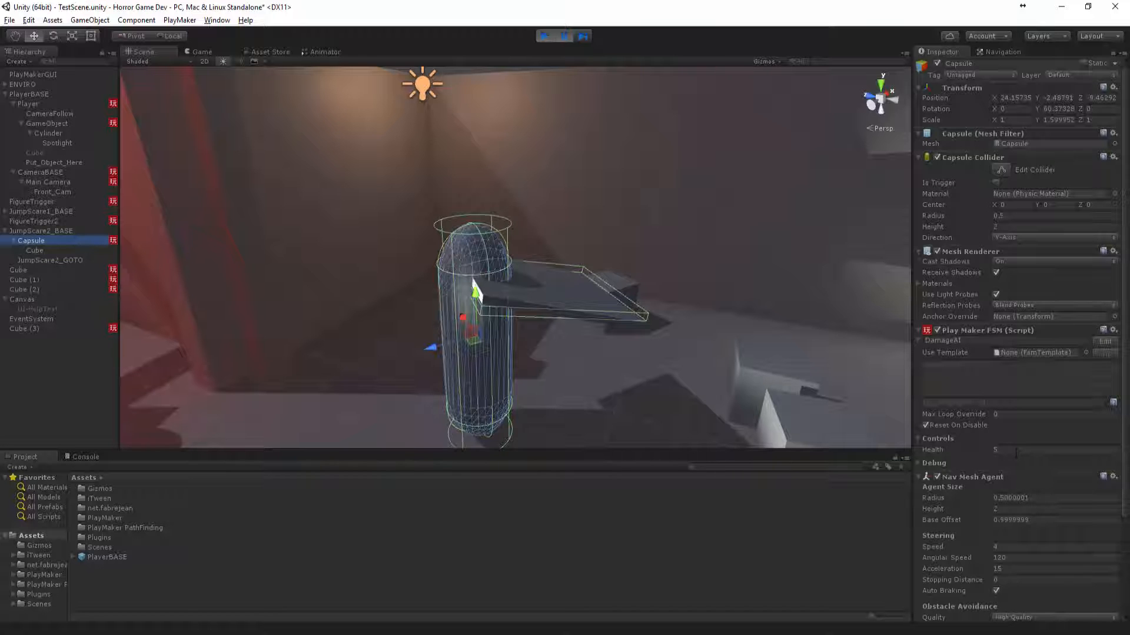
{"action": "left_click", "coordinate": [561, 35]}
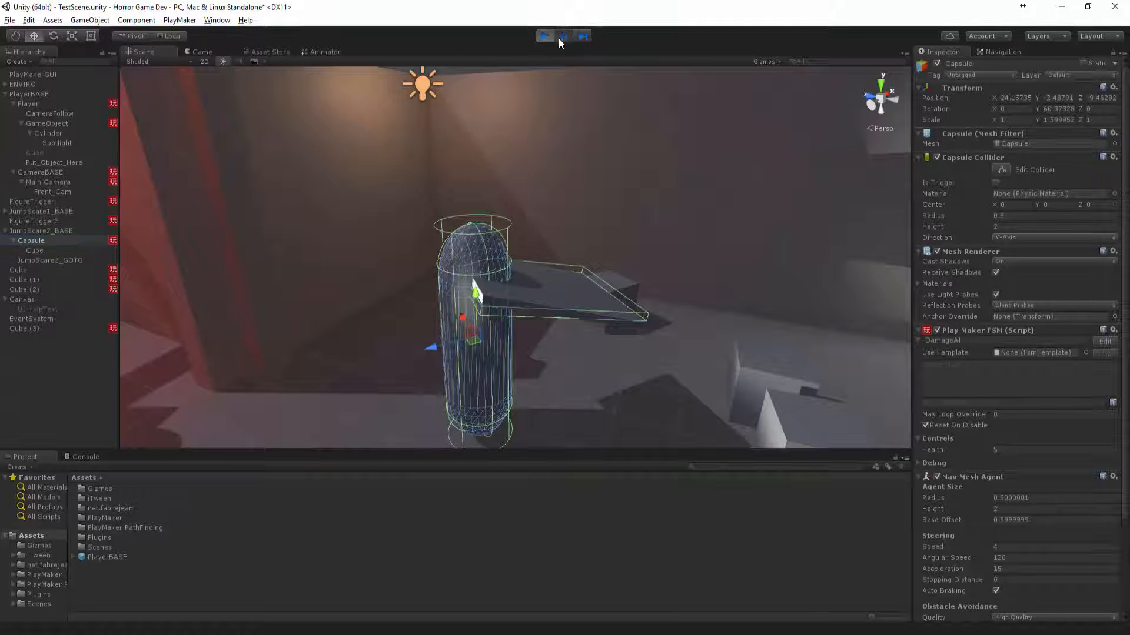
{"action": "left_click", "coordinate": [546, 36]}
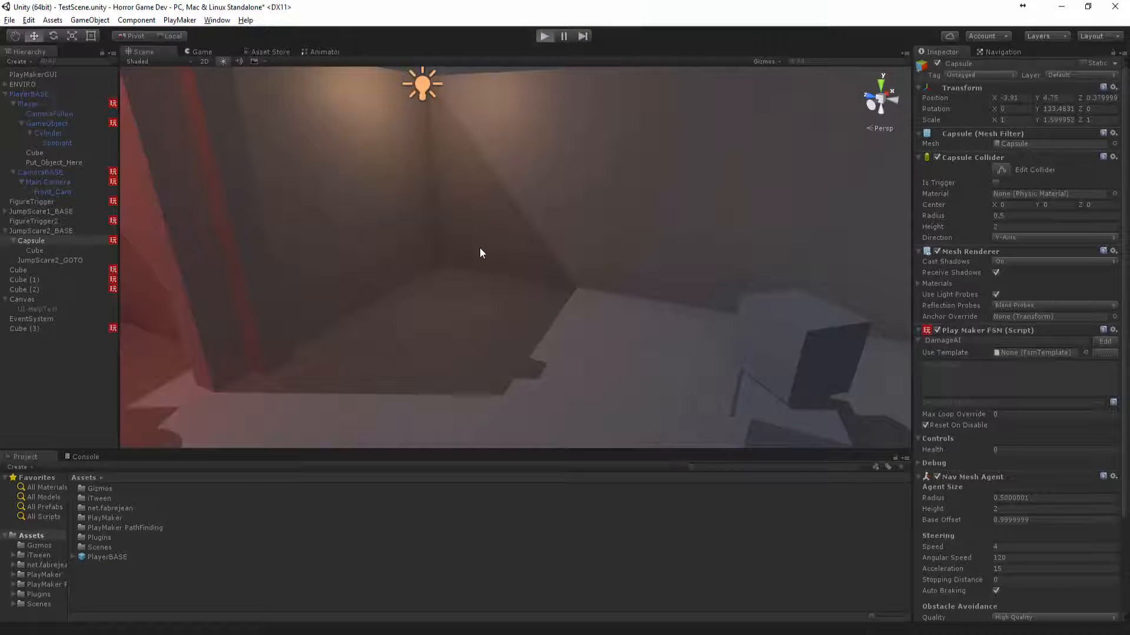
{"action": "left_click", "coordinate": [544, 36]}
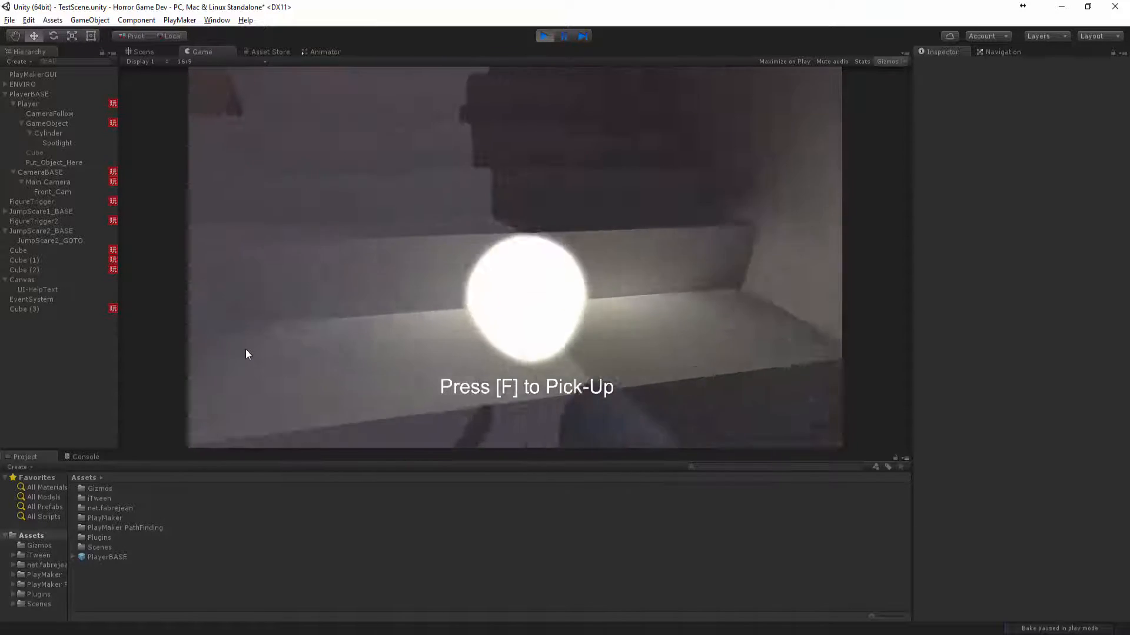
Set the Player's Character Controller Slope Limit to 112.02 and start a playtest.
{"action": "left_click", "coordinate": [563, 36]}
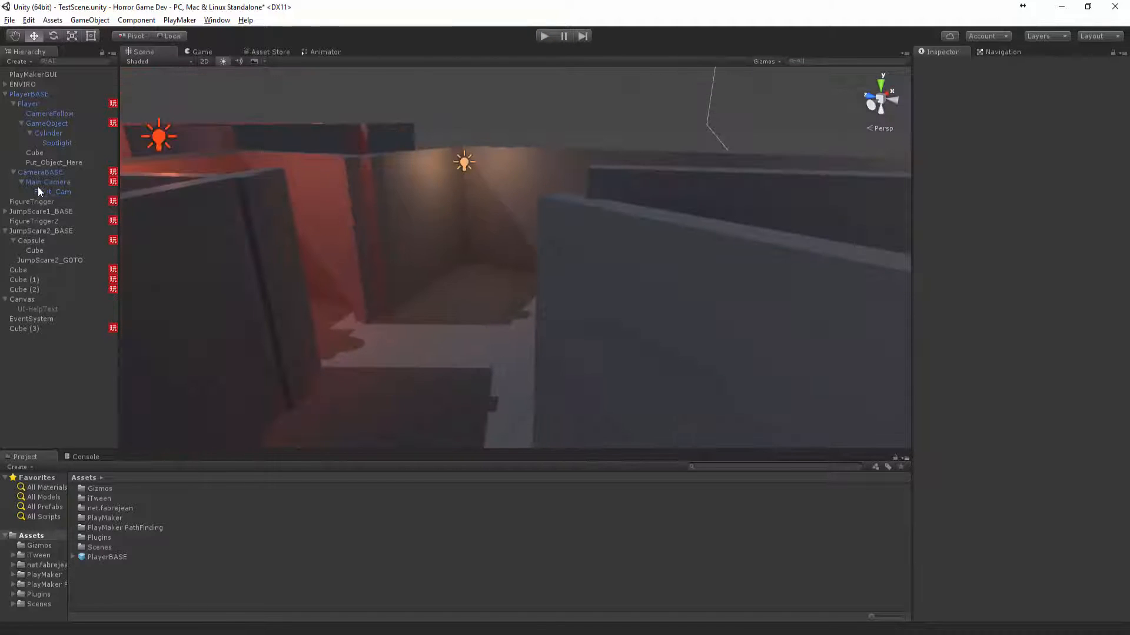
{"action": "left_click", "coordinate": [29, 103]}
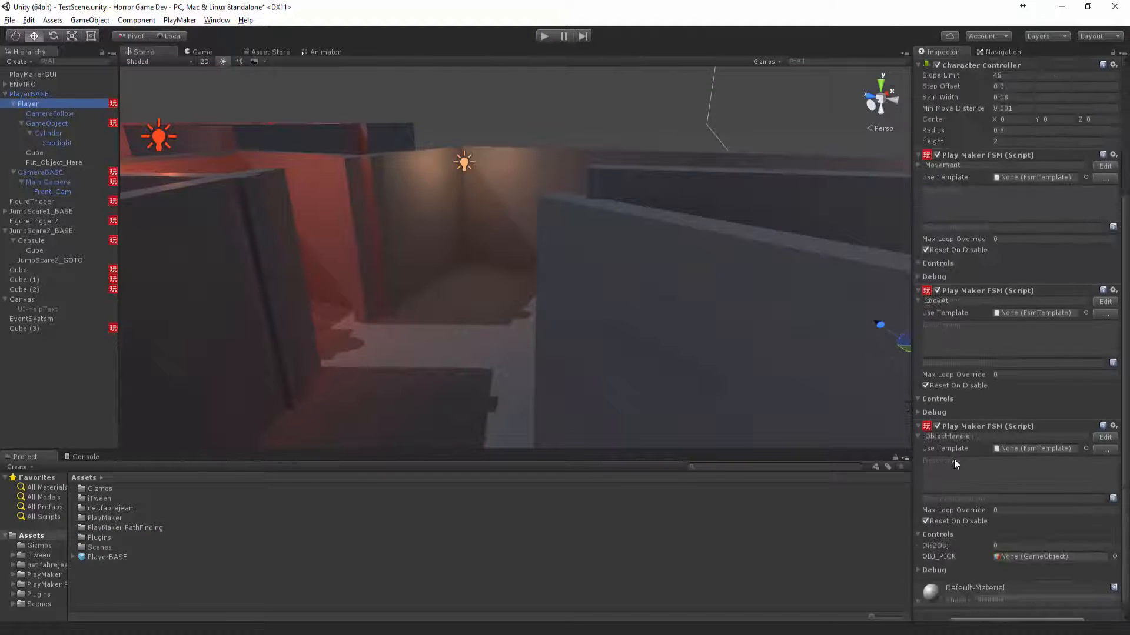
{"action": "scroll", "scroll_direction": "up", "scroll_amount": 3}
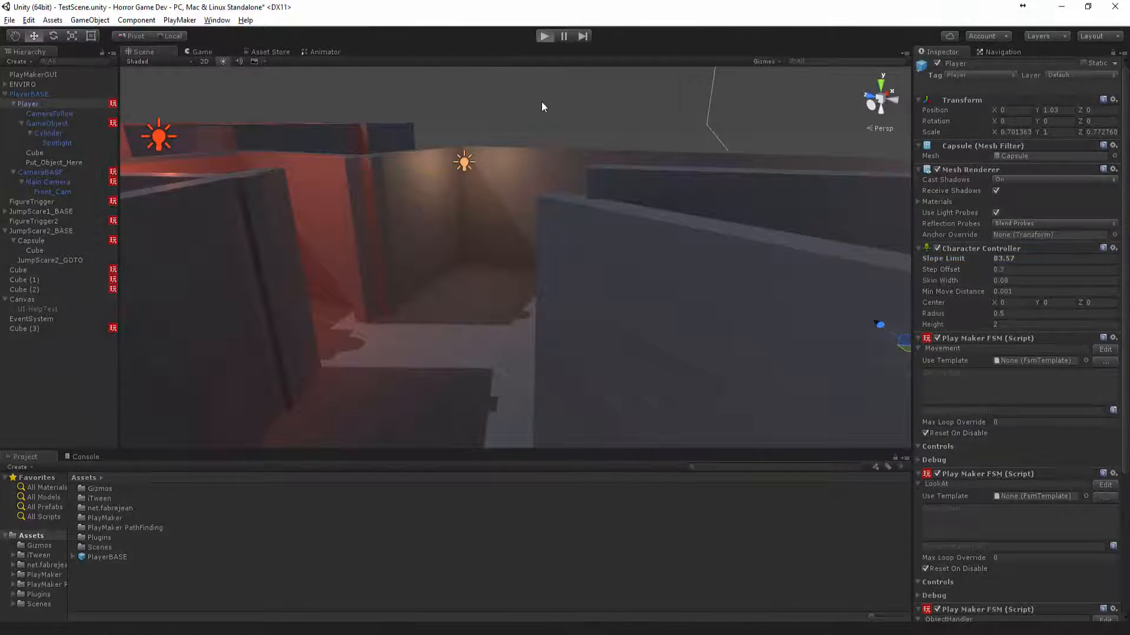
{"action": "left_click", "coordinate": [545, 36]}
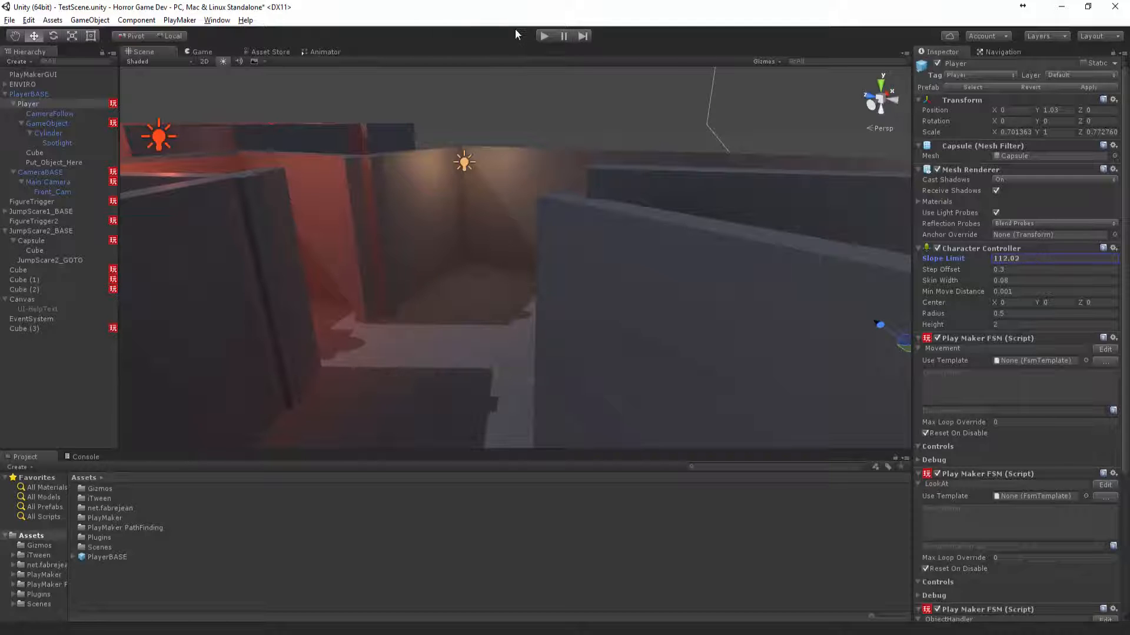
{"action": "left_click", "coordinate": [543, 36]}
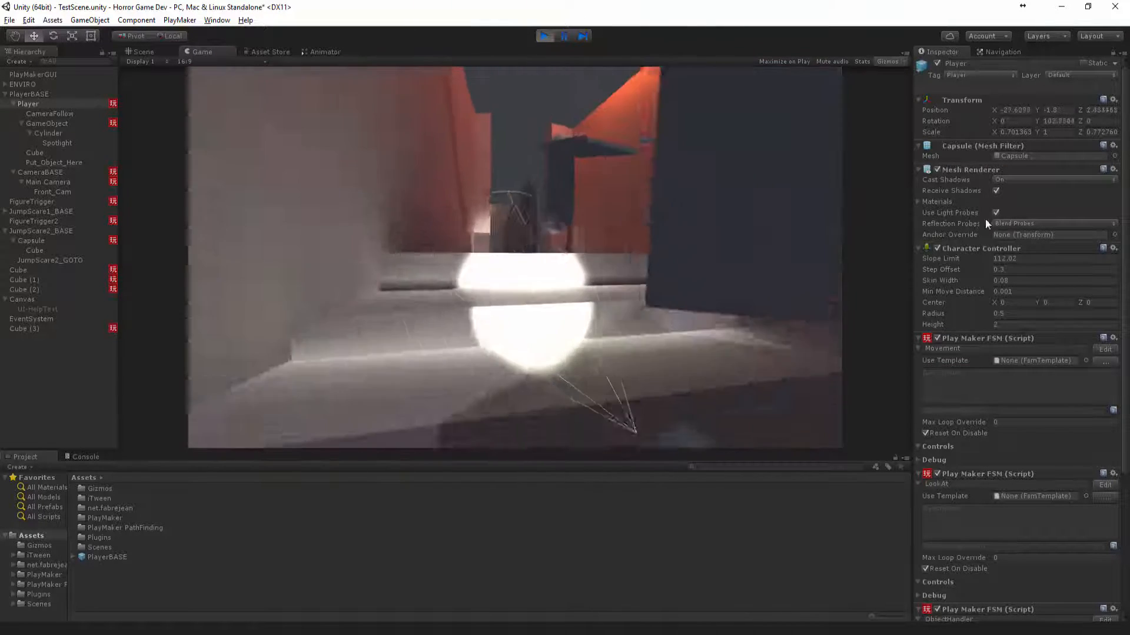
Exit Play mode so the Player's slope limit reverts to 45.
{"action": "left_click", "coordinate": [543, 36]}
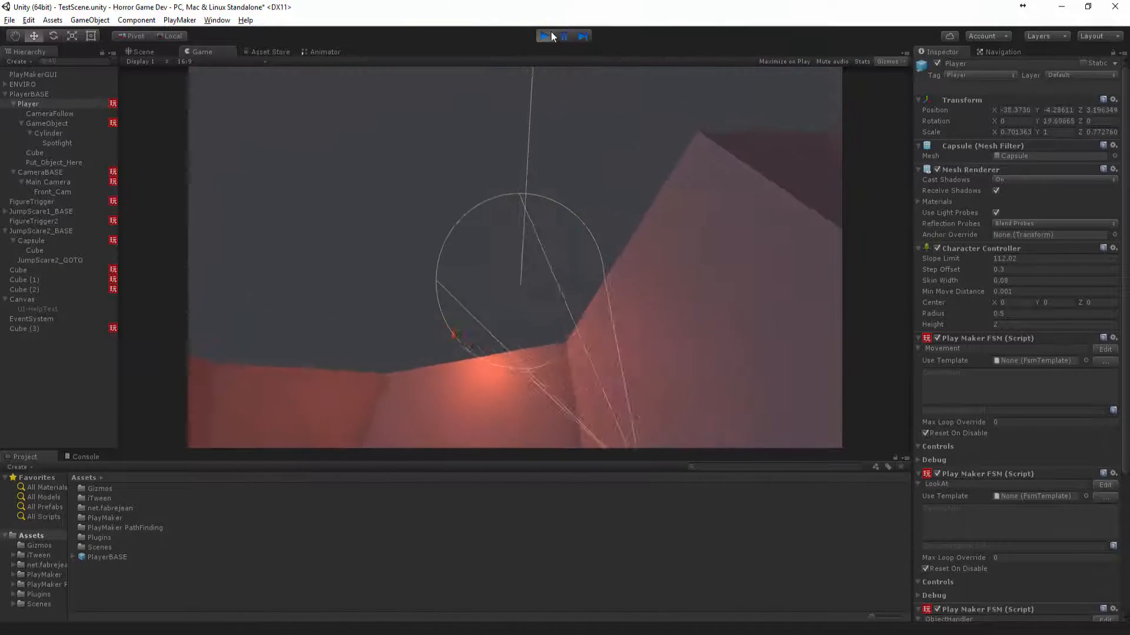
{"action": "left_click", "coordinate": [545, 36]}
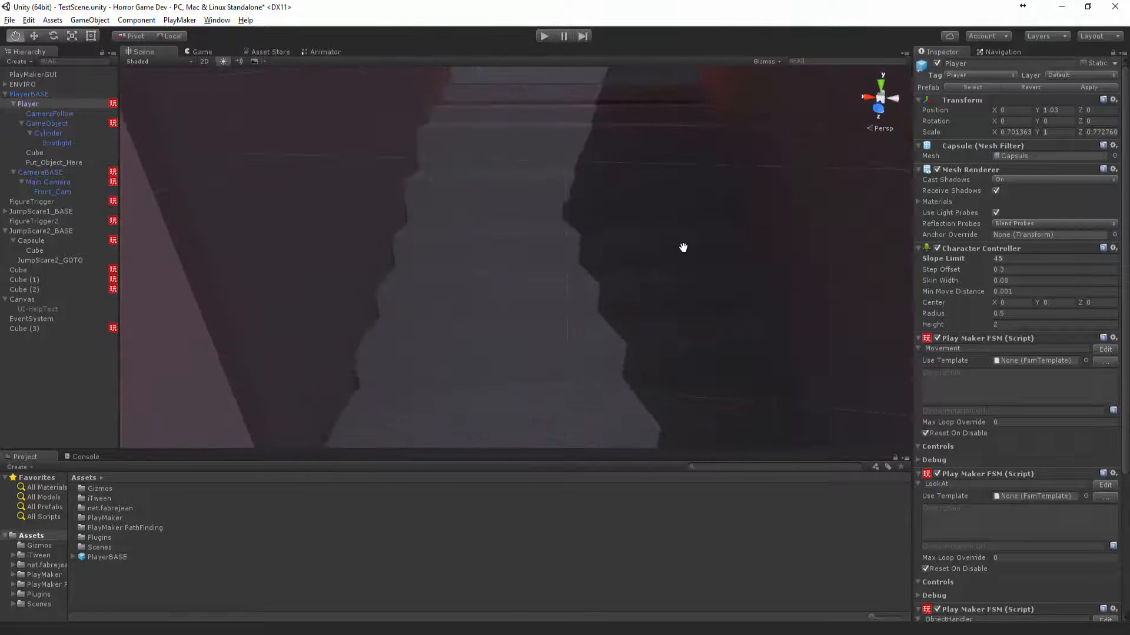
Duplicate the stretched Cube slabs down the staircase, reaching Cube (39).
{"action": "left_click", "coordinate": [32, 443]}
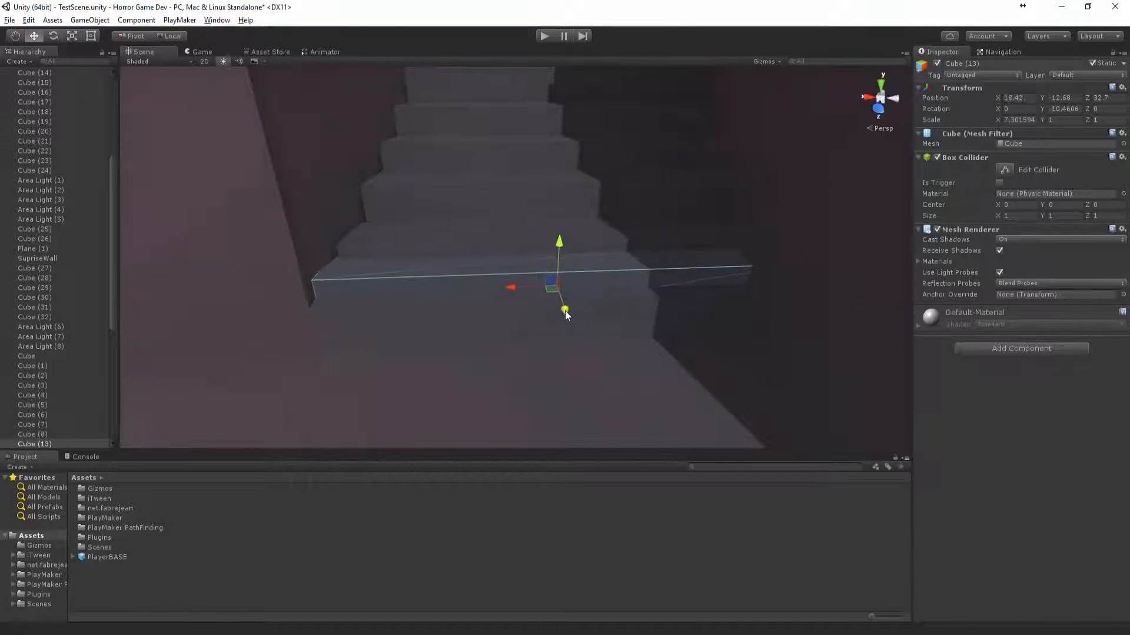
{"action": "left_click", "coordinate": [31, 434]}
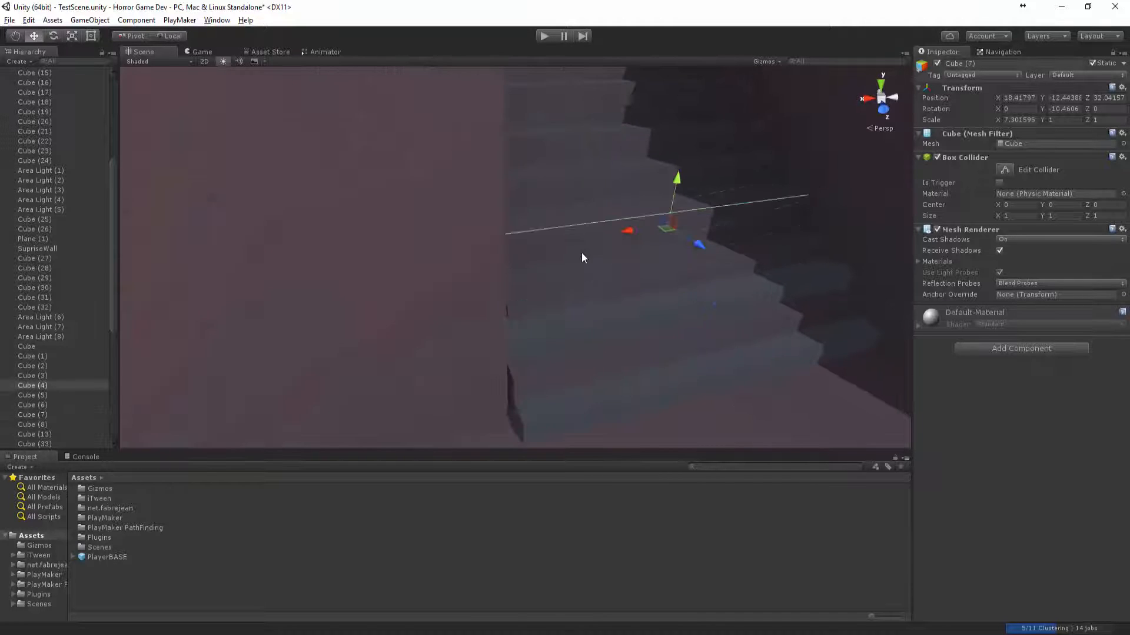
{"action": "left_click", "coordinate": [667, 231]}
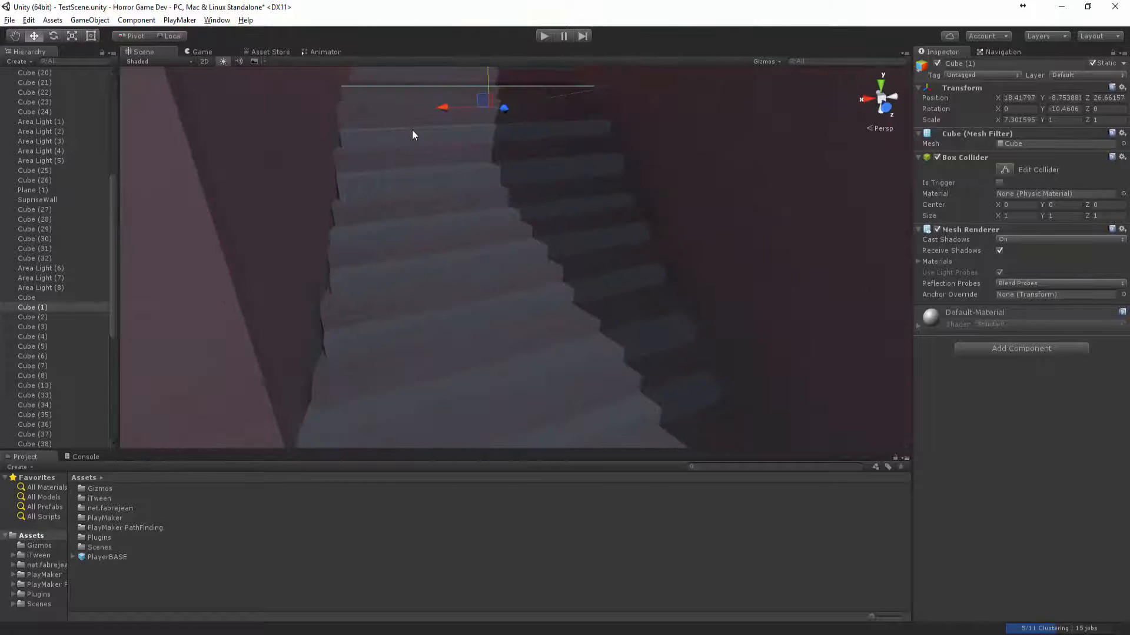
{"action": "left_click", "coordinate": [33, 317]}
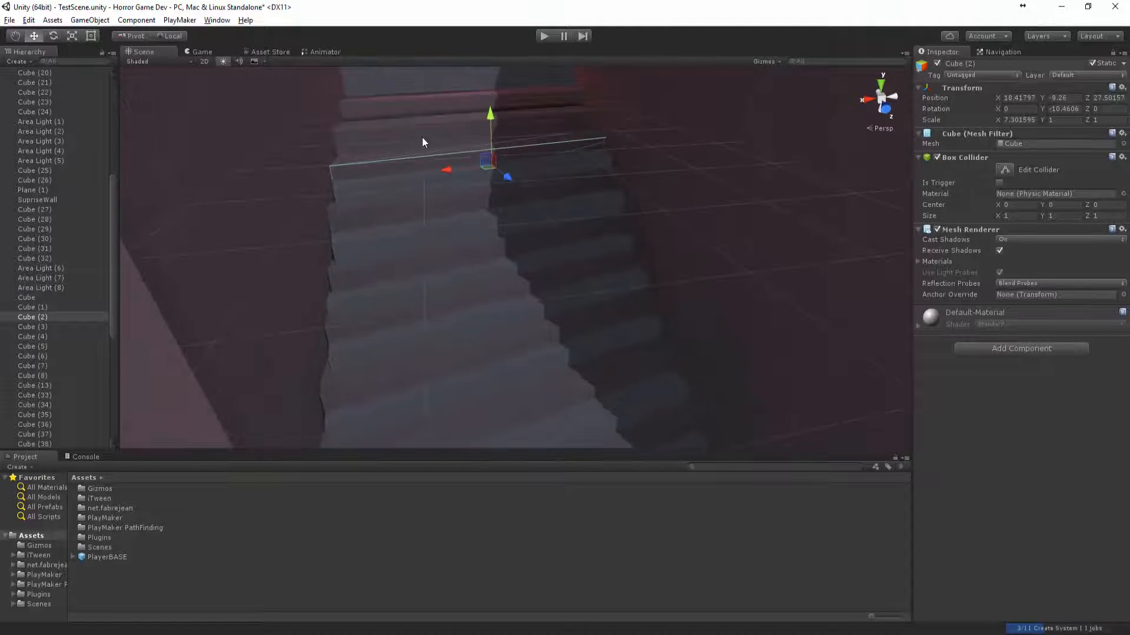
{"action": "left_click", "coordinate": [32, 307]}
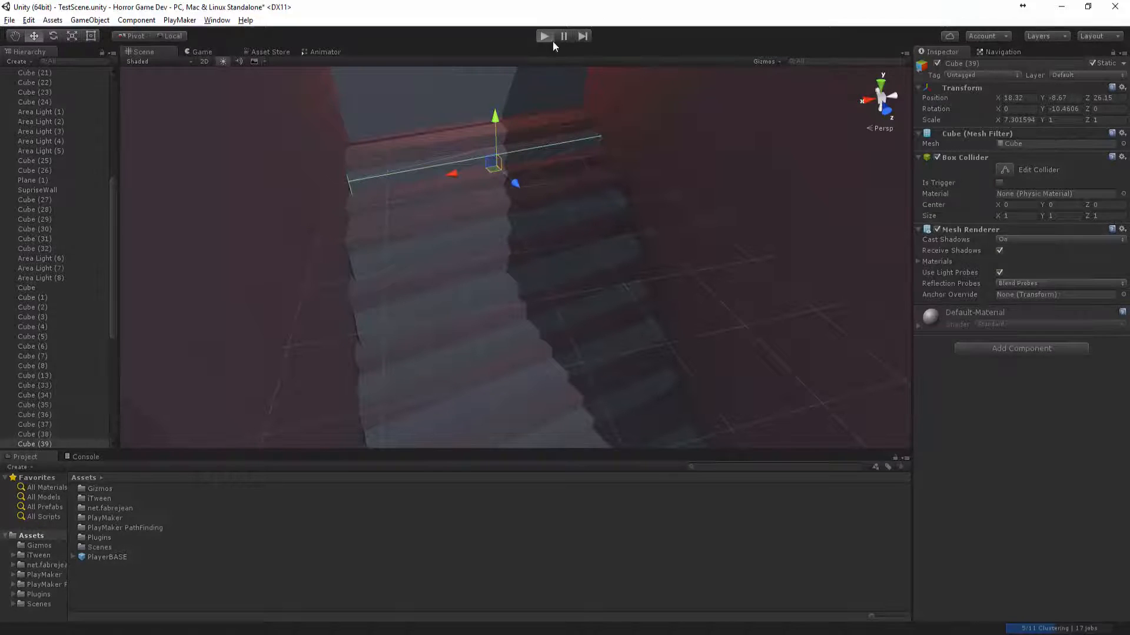
Start a playtest and walk up the slabbed staircase.
{"action": "left_click", "coordinate": [544, 36]}
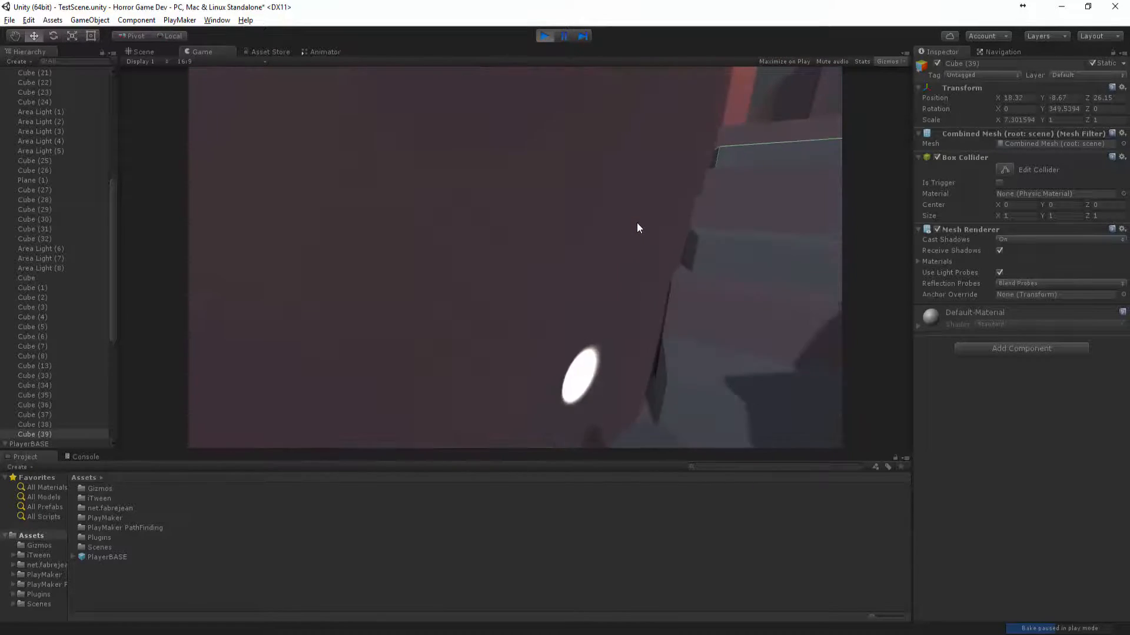
Stop the playtest and select the Player object.
{"action": "left_click", "coordinate": [142, 51]}
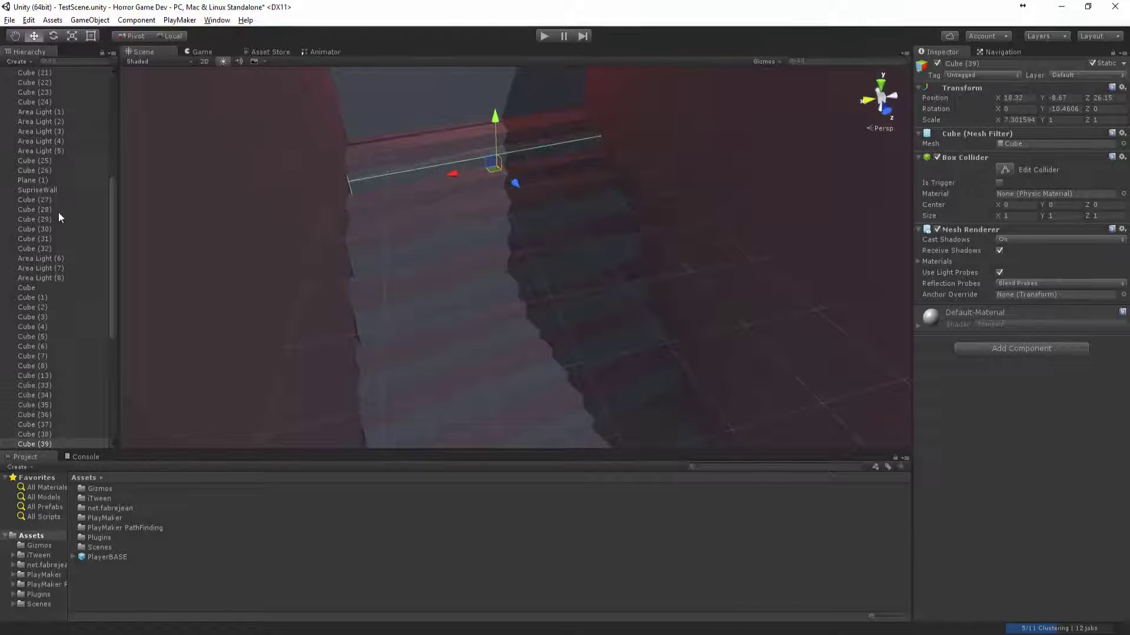
{"action": "scroll", "scroll_direction": "up", "scroll_amount": 3}
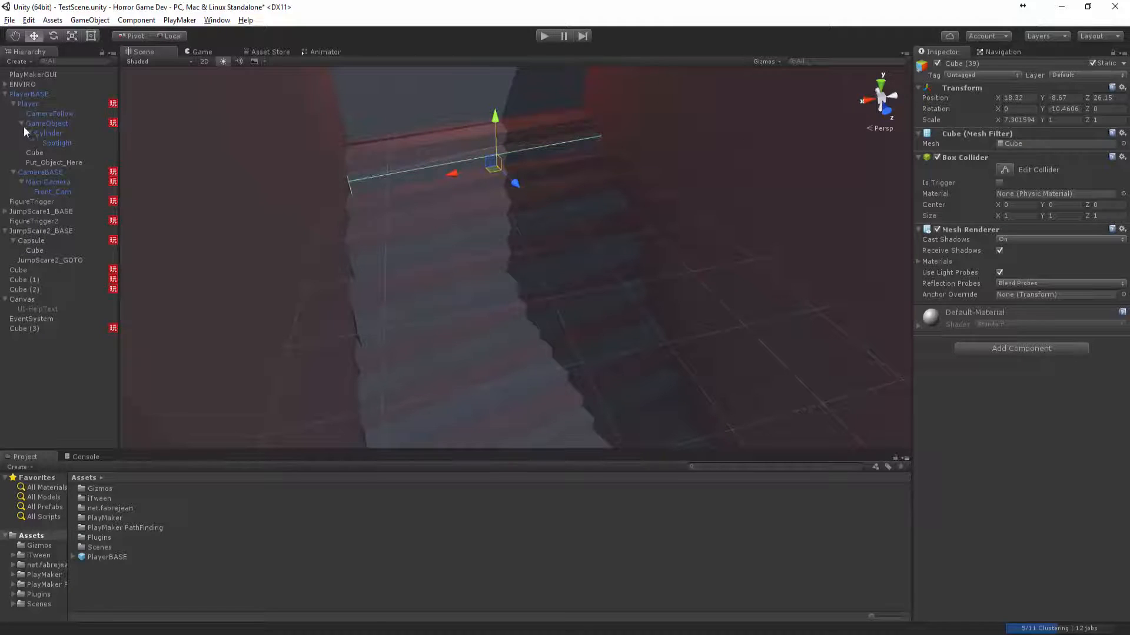
{"action": "left_click", "coordinate": [28, 103]}
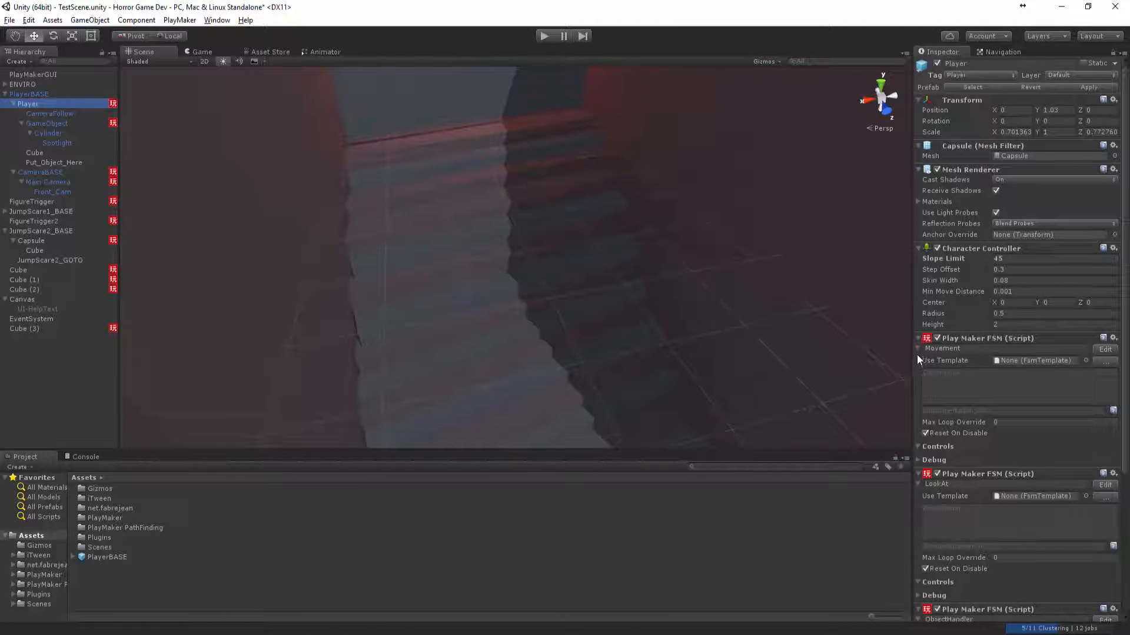
Add a PlayMaker FSM whose State 1 hides and locks the mouse cursor.
{"action": "left_click", "coordinate": [1016, 612]}
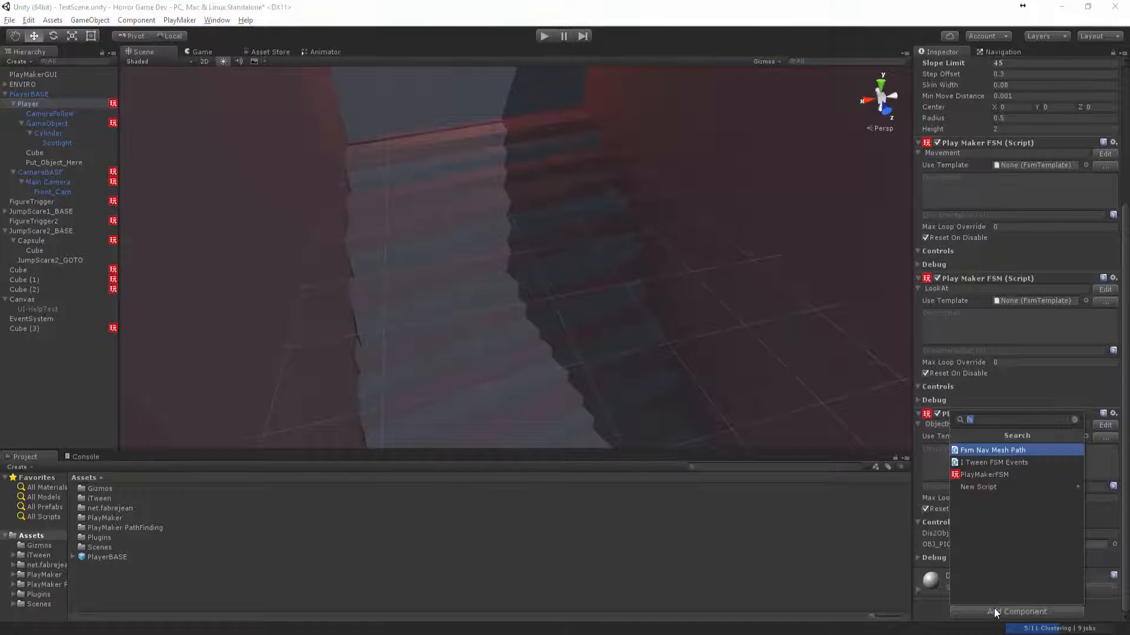
{"action": "left_click", "coordinate": [985, 474]}
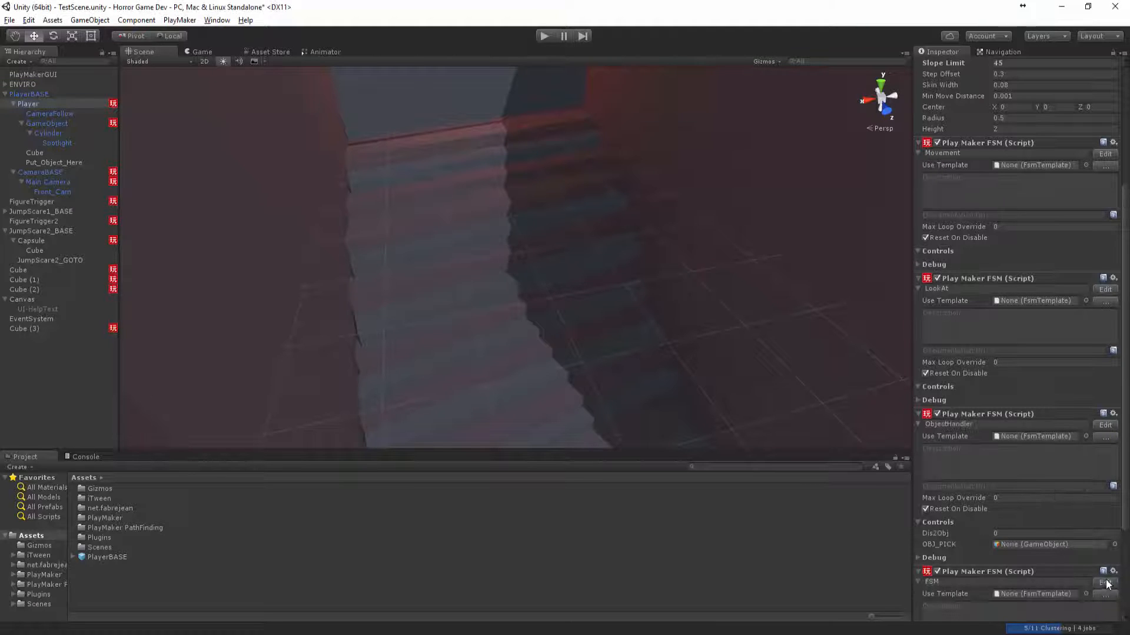
{"action": "left_click", "coordinate": [1104, 584]}
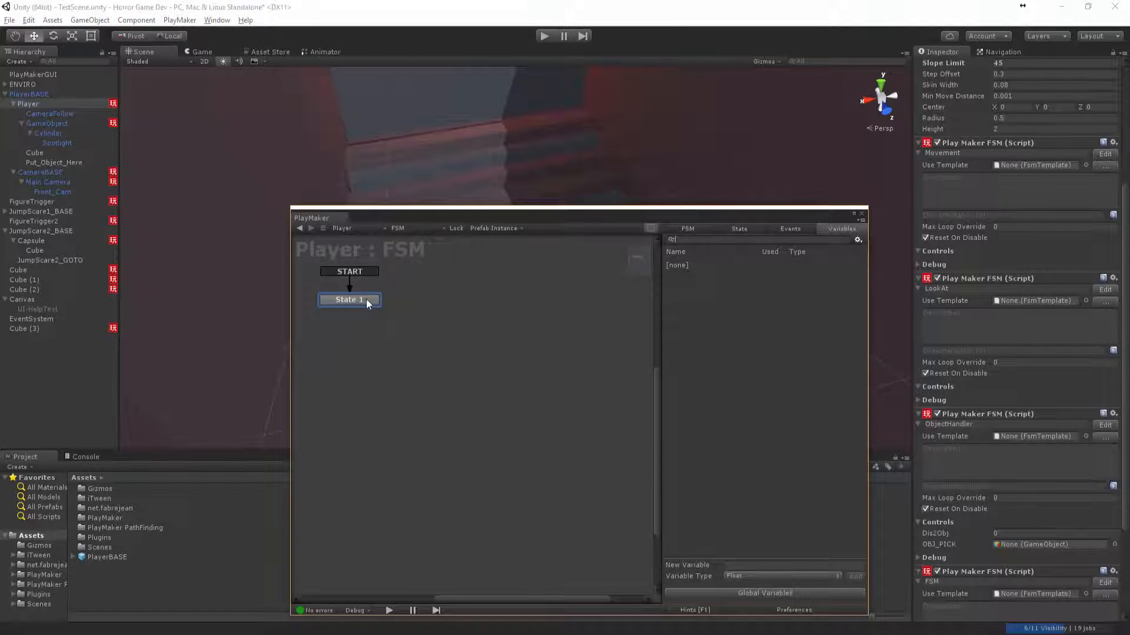
{"action": "left_click", "coordinate": [836, 594]}
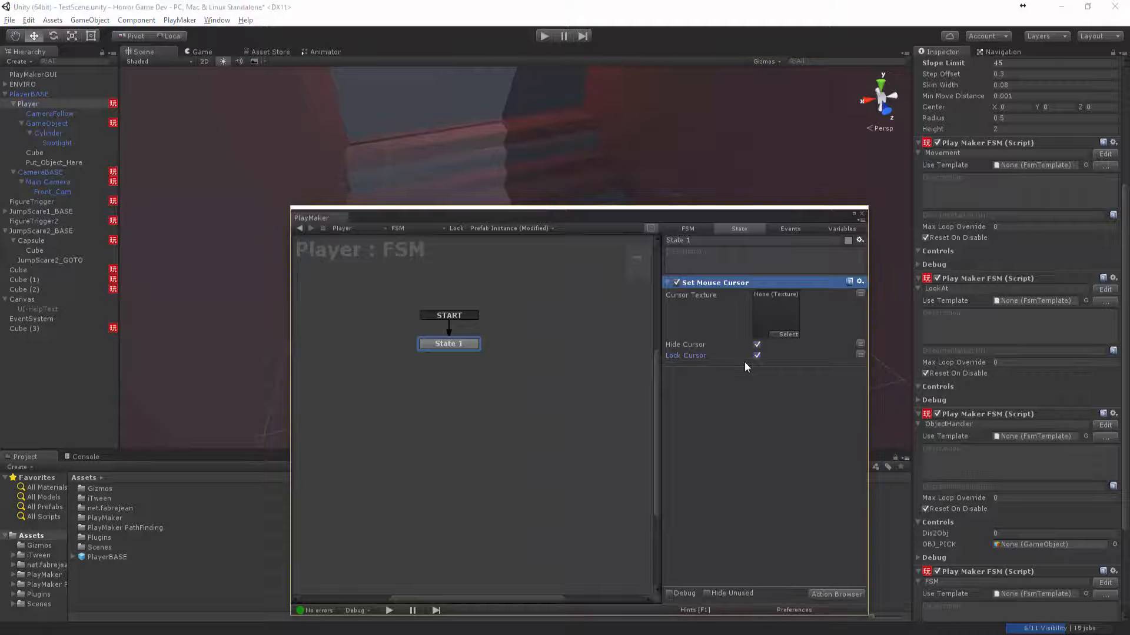
{"action": "left_click", "coordinate": [861, 214]}
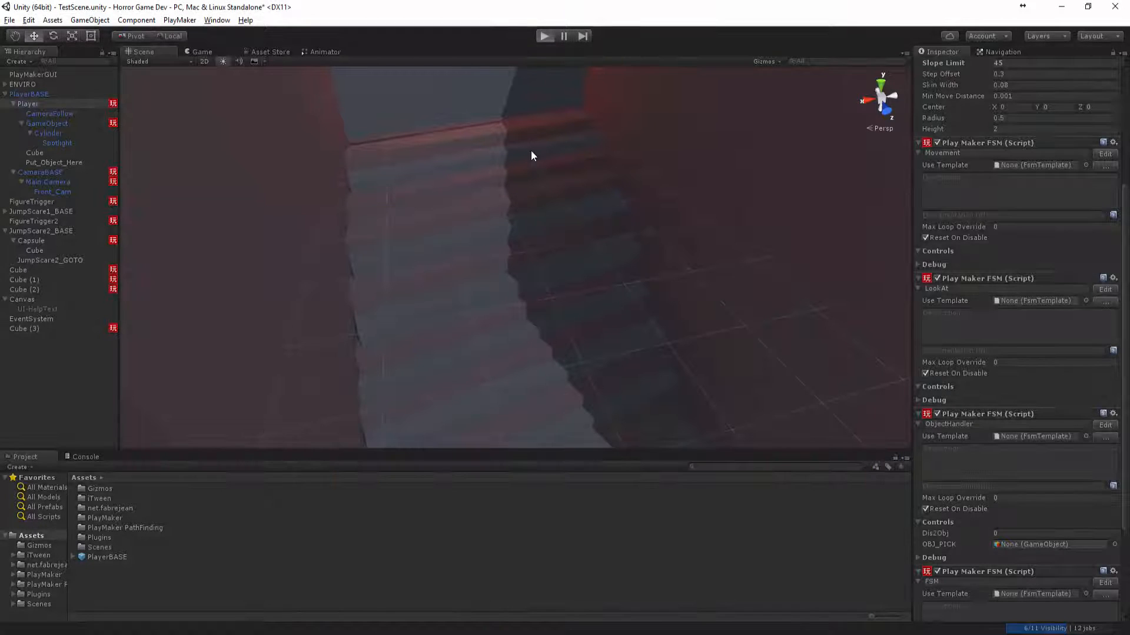
{"action": "left_click", "coordinate": [545, 36]}
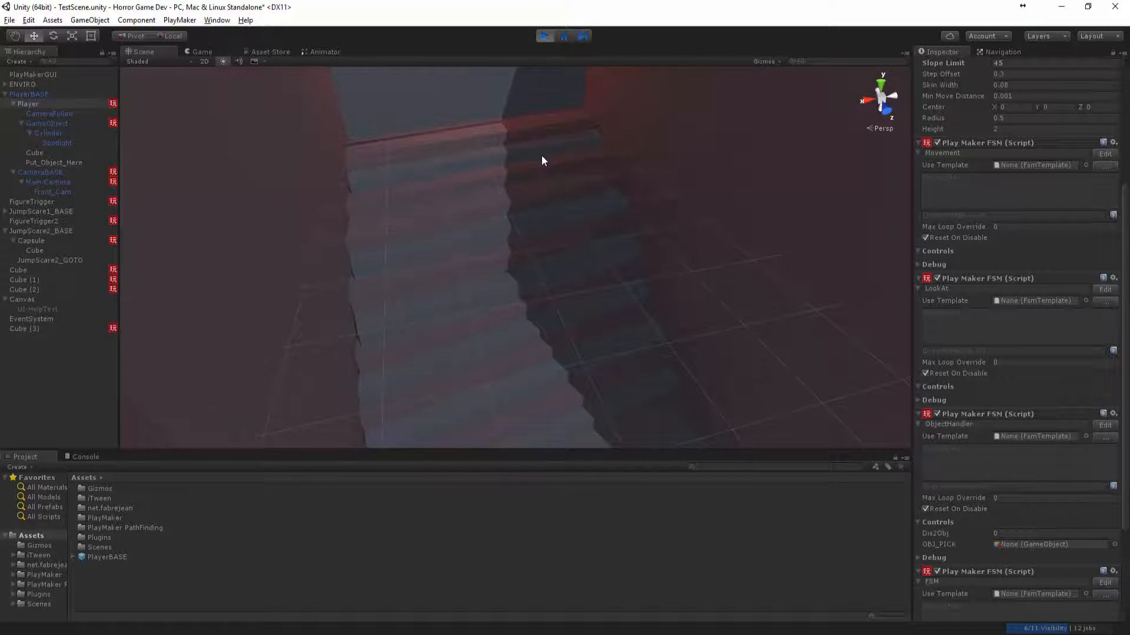
{"action": "left_click", "coordinate": [201, 52]}
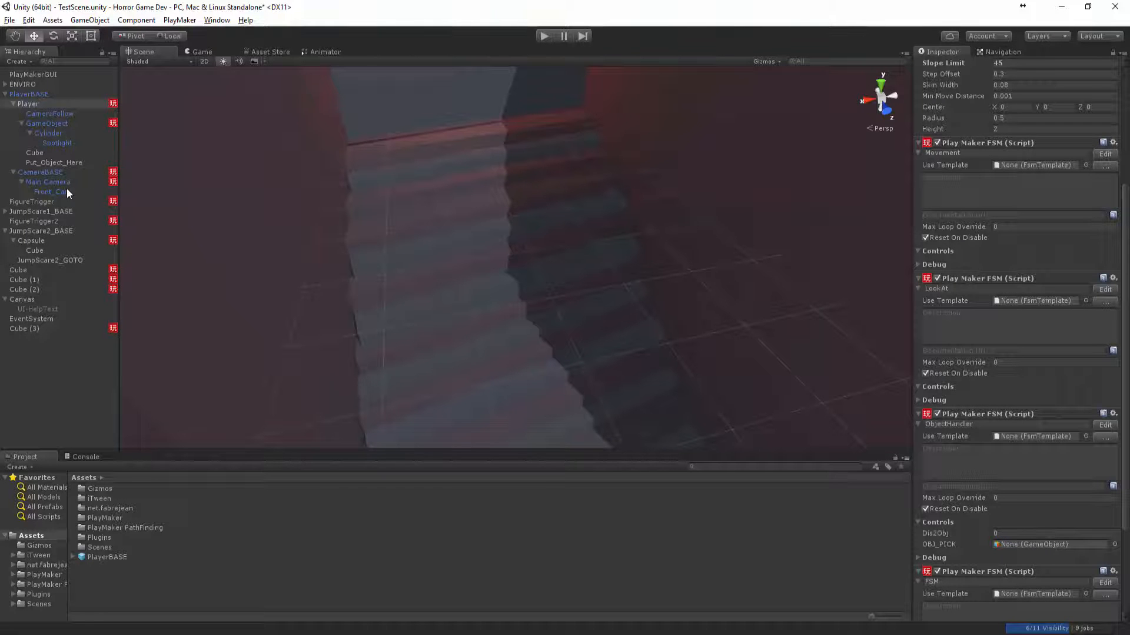
Open the JumpScare2 Capsule's DamageAI FSM and set DamageSystem's starting Health to 15.
{"action": "left_click", "coordinate": [31, 240]}
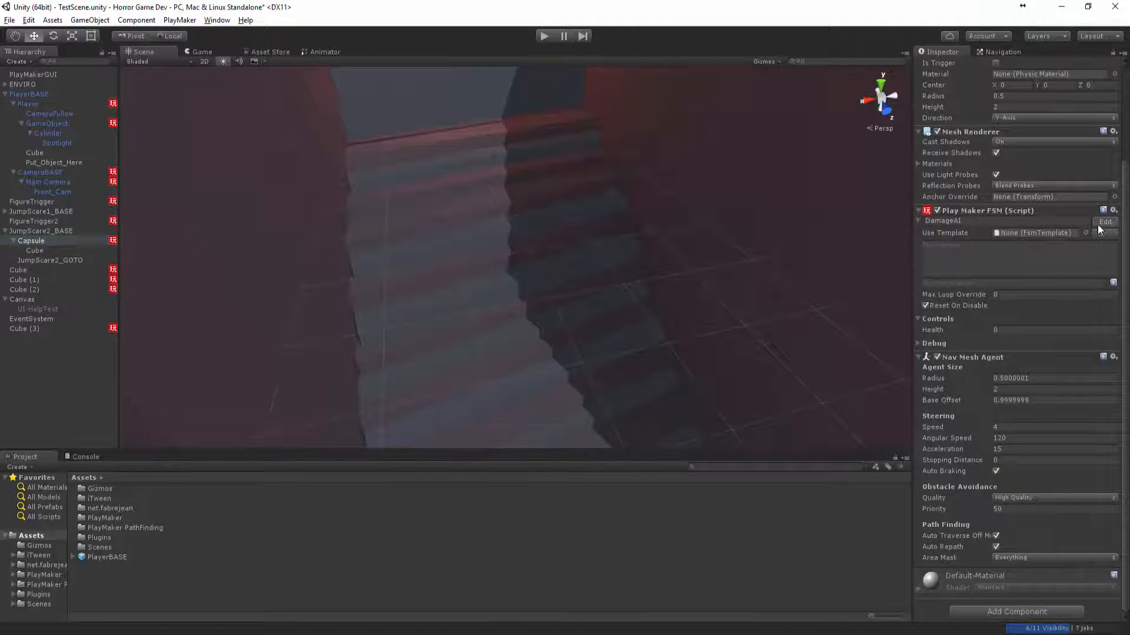
{"action": "left_click", "coordinate": [1103, 221]}
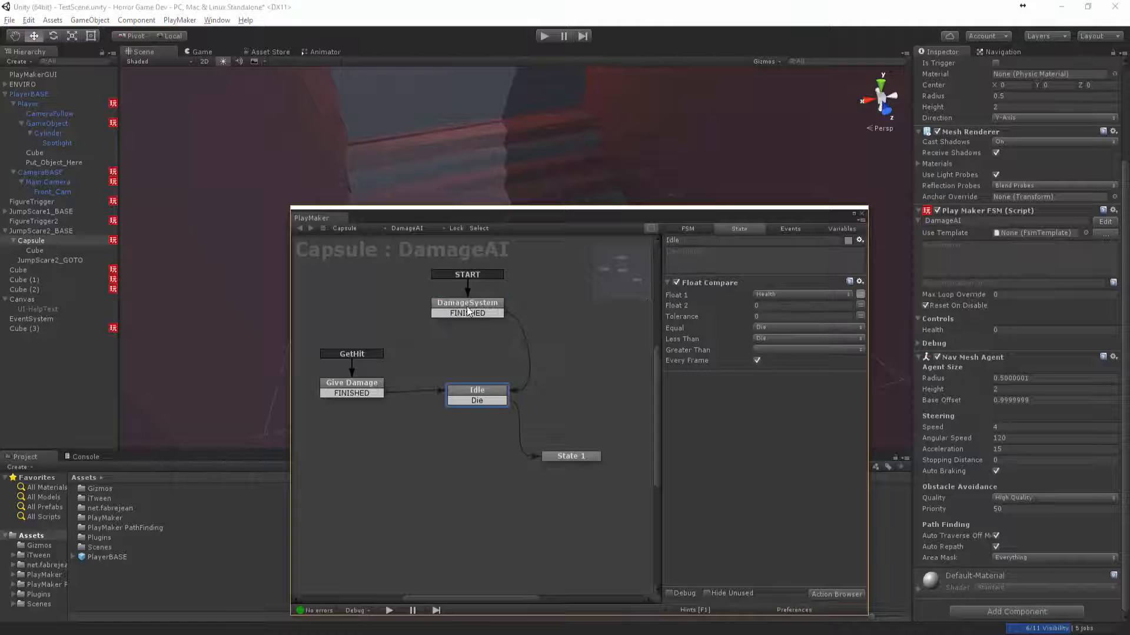
{"action": "left_click", "coordinate": [466, 302]}
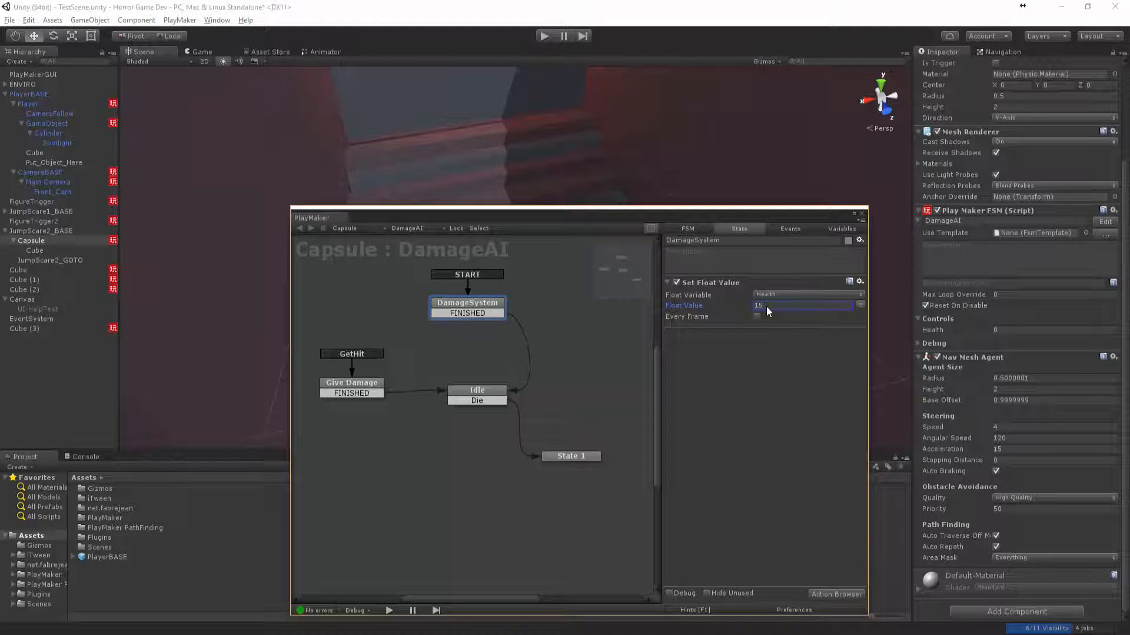
{"action": "left_click", "coordinate": [545, 36]}
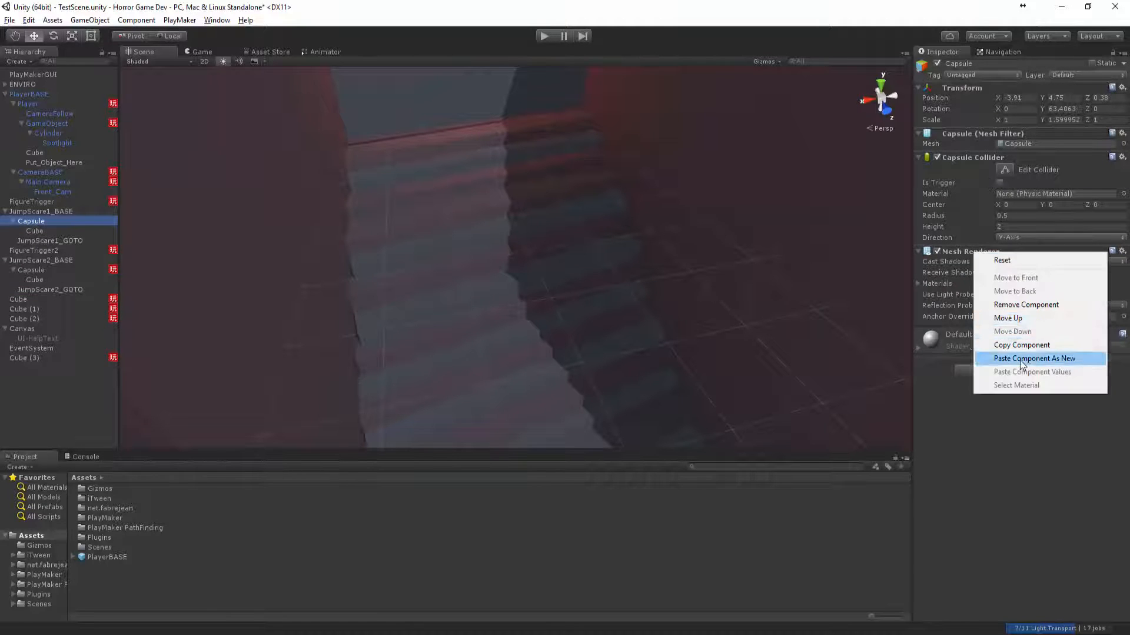
Paste the DamageAI FSM as a new component onto the JumpScare1 Capsule.
{"action": "left_click", "coordinate": [1033, 359]}
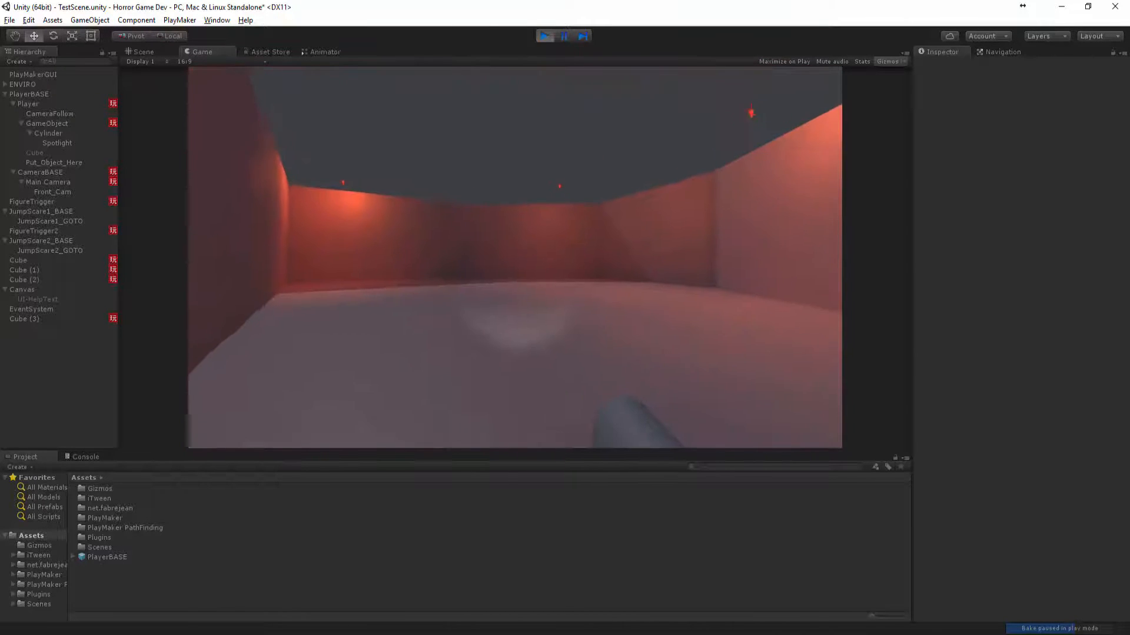
Stop the playtest and select stair step Cube blocks to adjust them.
{"action": "left_click", "coordinate": [143, 52]}
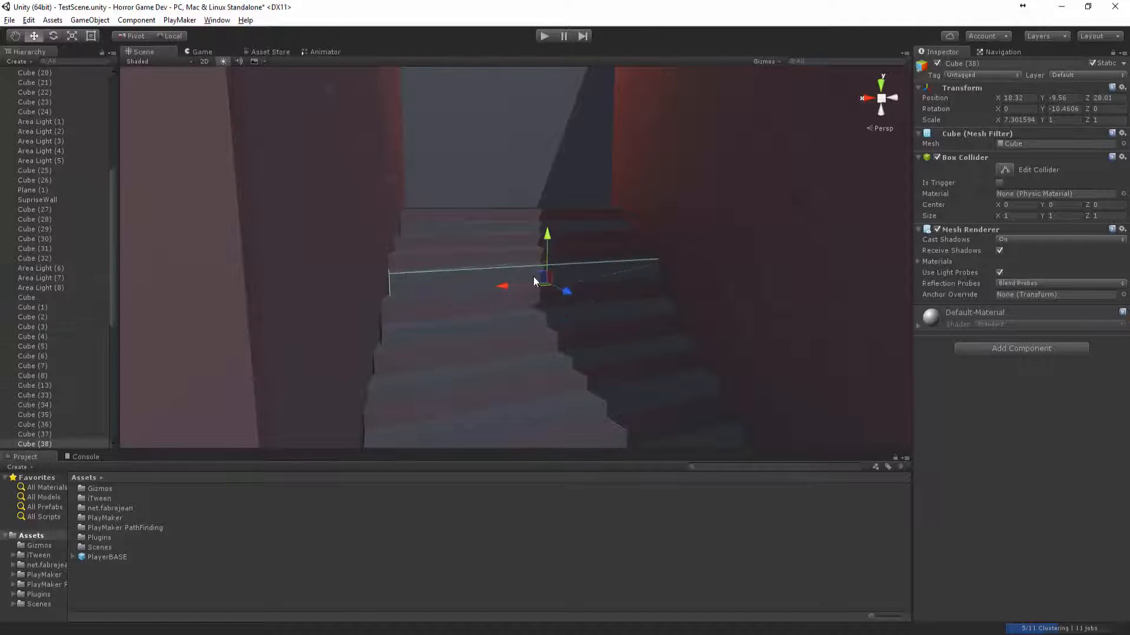
{"action": "left_click", "coordinate": [594, 324]}
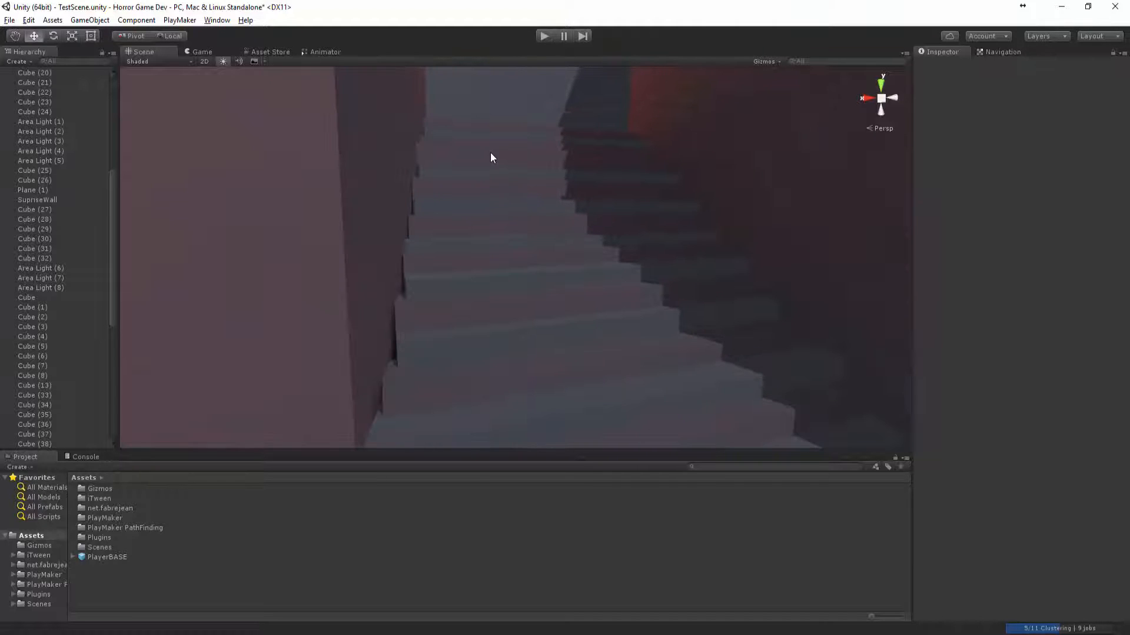
{"action": "left_click", "coordinate": [33, 317]}
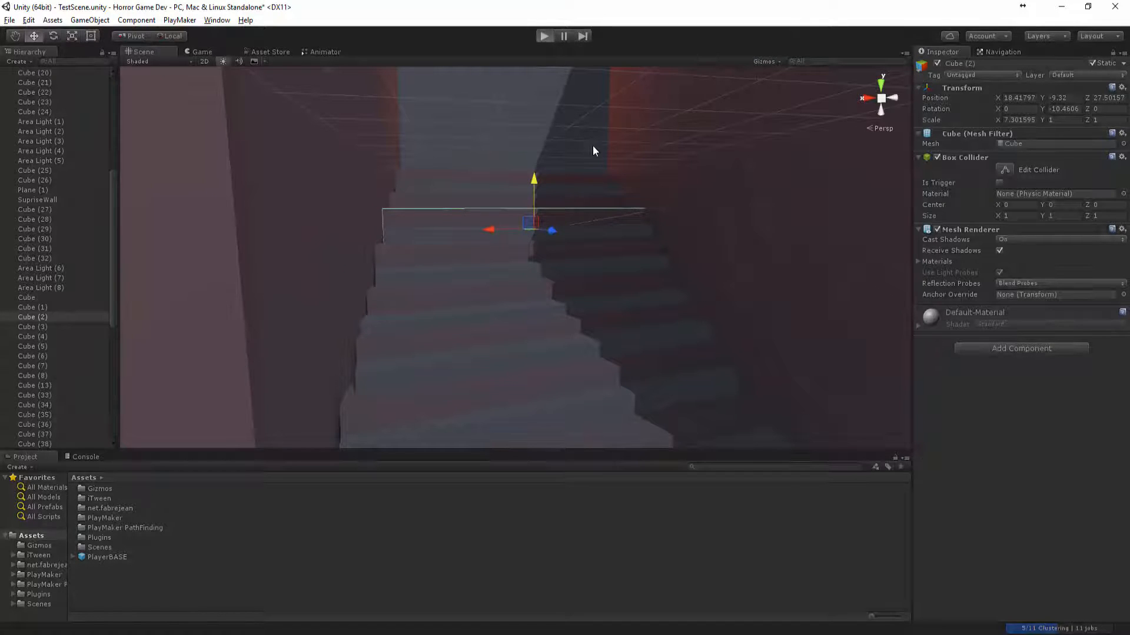
{"action": "left_click", "coordinate": [544, 36]}
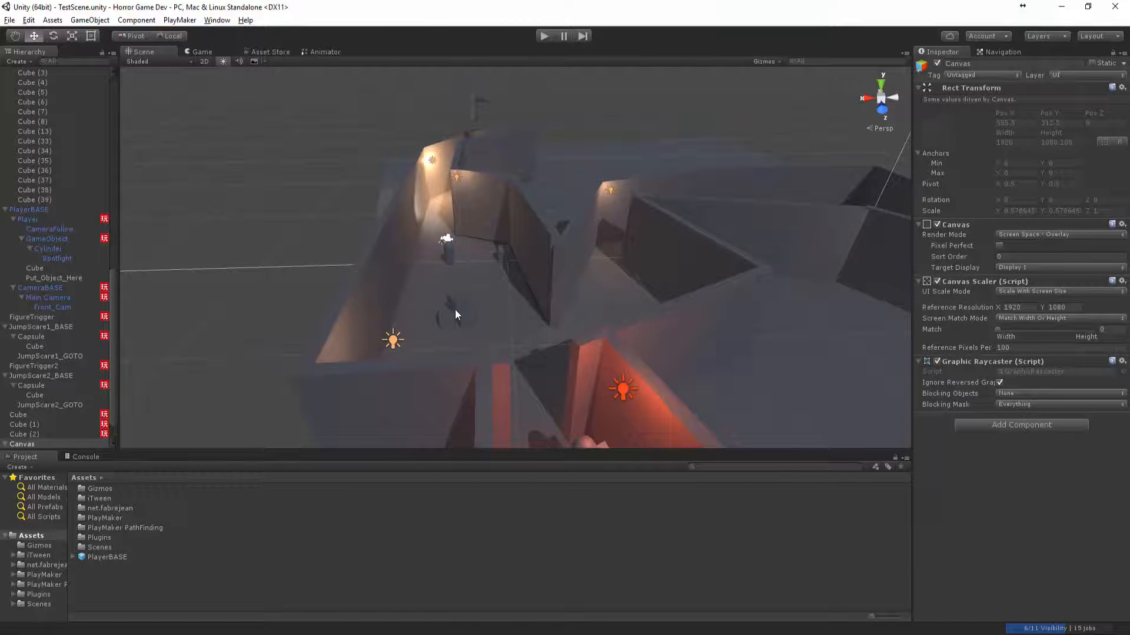
{"action": "mouse_move", "coordinate": [416, 330]}
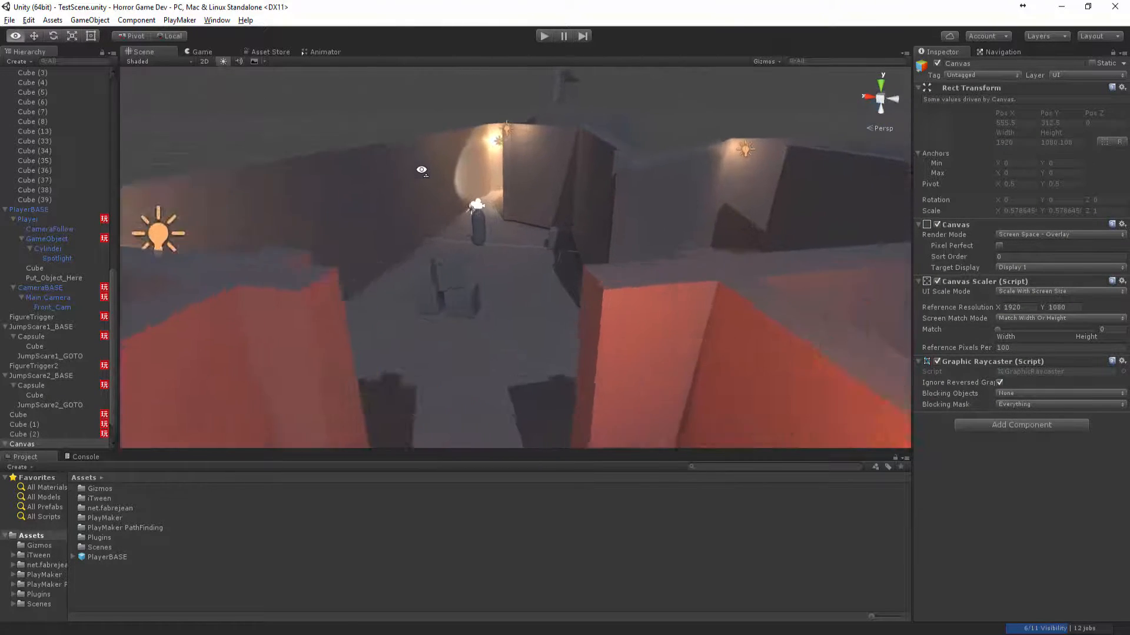
Select PlayerBASE in the Hierarchy and start a new playtest.
{"action": "left_click", "coordinate": [23, 434]}
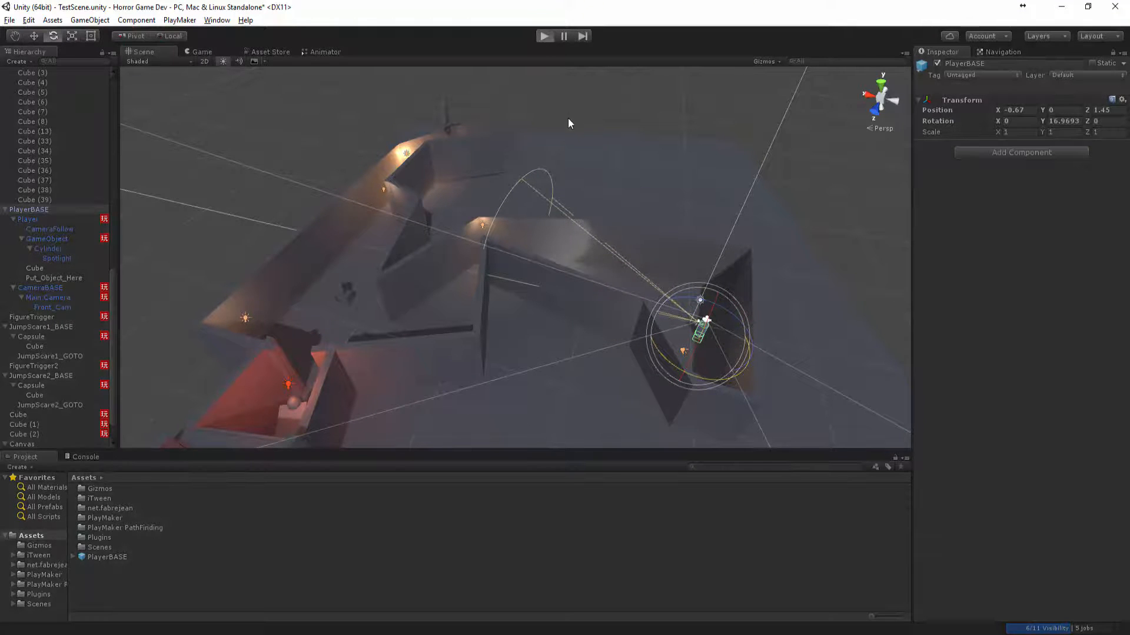
{"action": "left_click", "coordinate": [545, 36]}
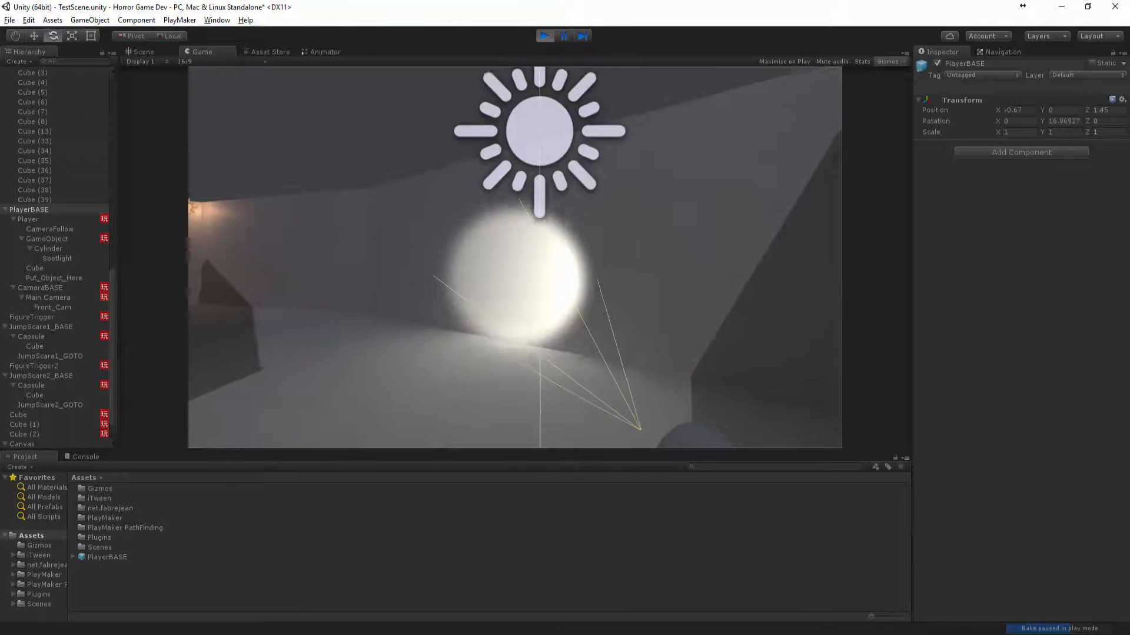
Turn on Maximize on Play so the playtest fills the editor window.
{"action": "left_click", "coordinate": [143, 52]}
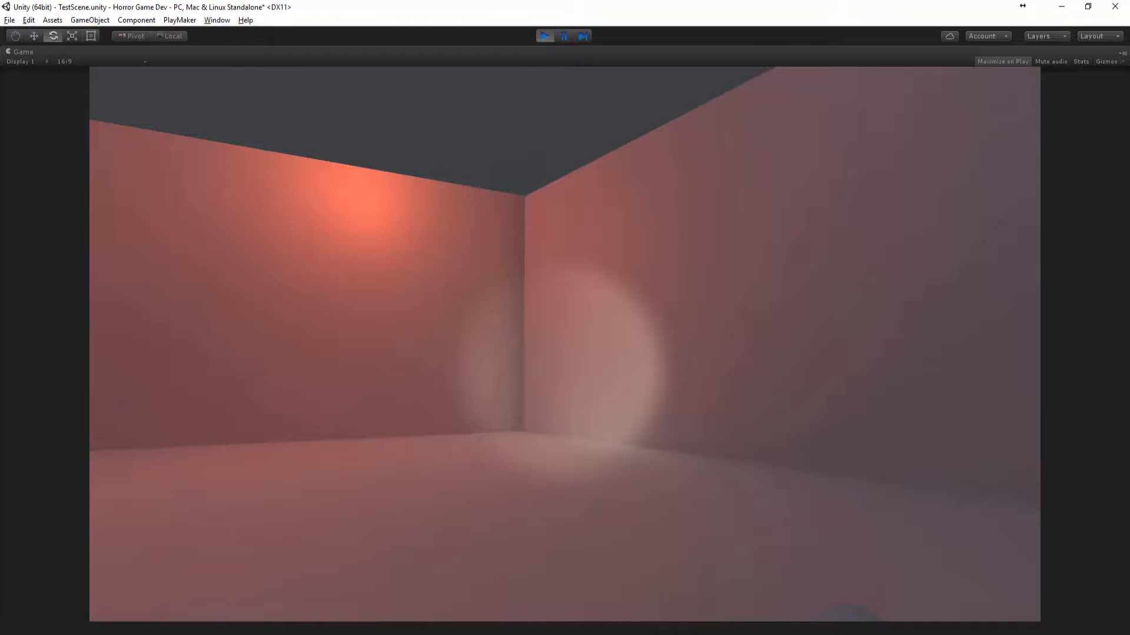
Stop the playtest, select FigureTrigger, switch to the Scene view, and select Canvas.
{"action": "left_click", "coordinate": [544, 36]}
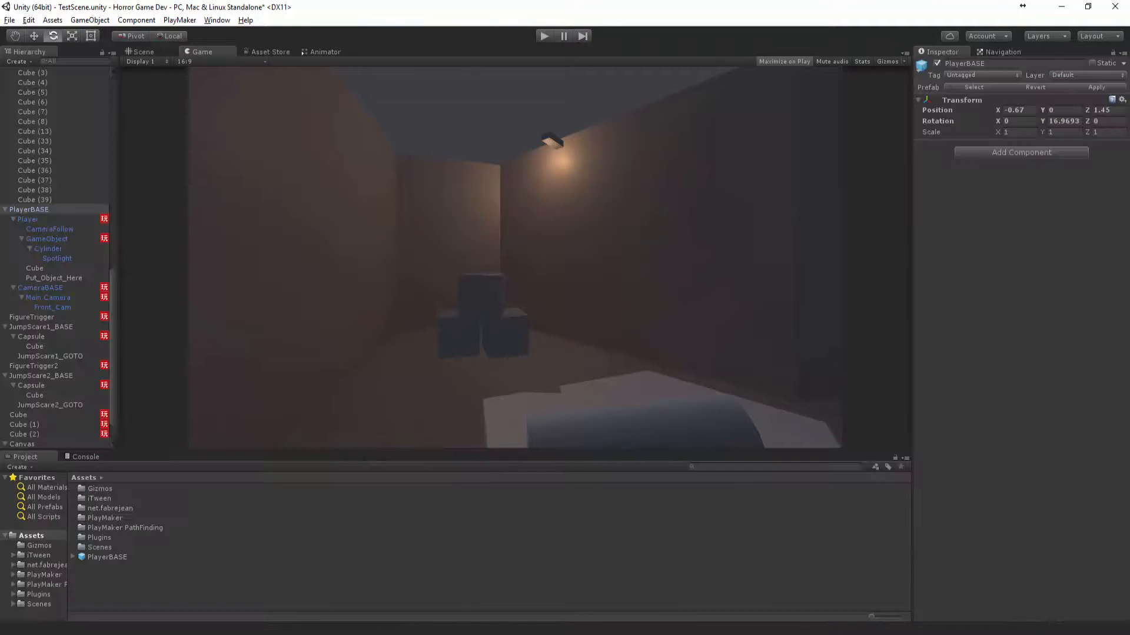
{"action": "left_click", "coordinate": [32, 316]}
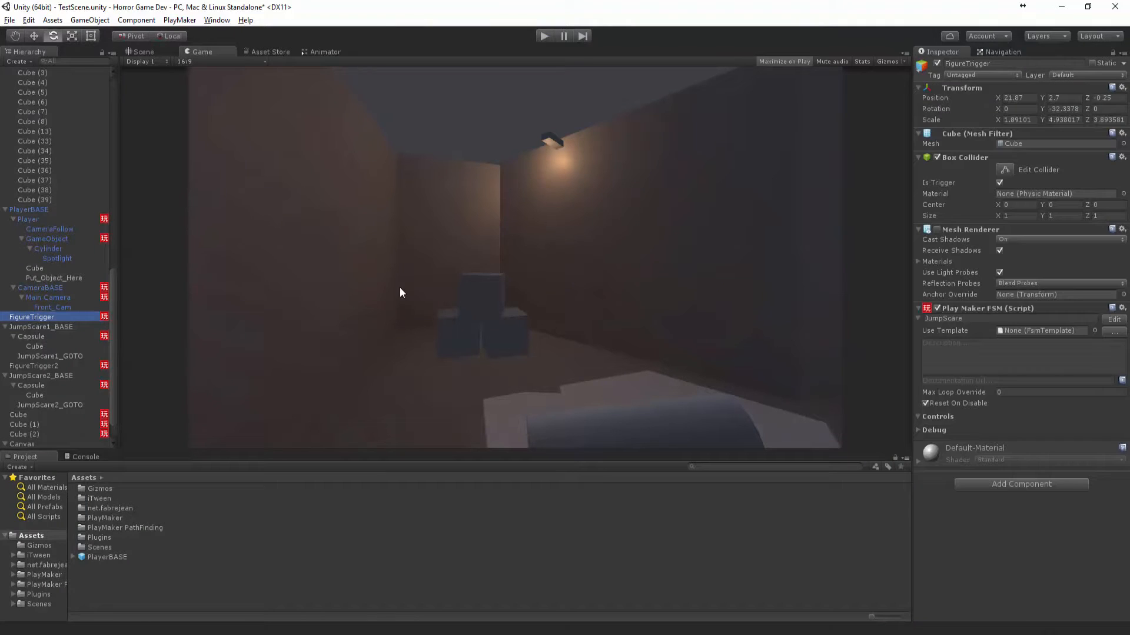
{"action": "left_click", "coordinate": [142, 51]}
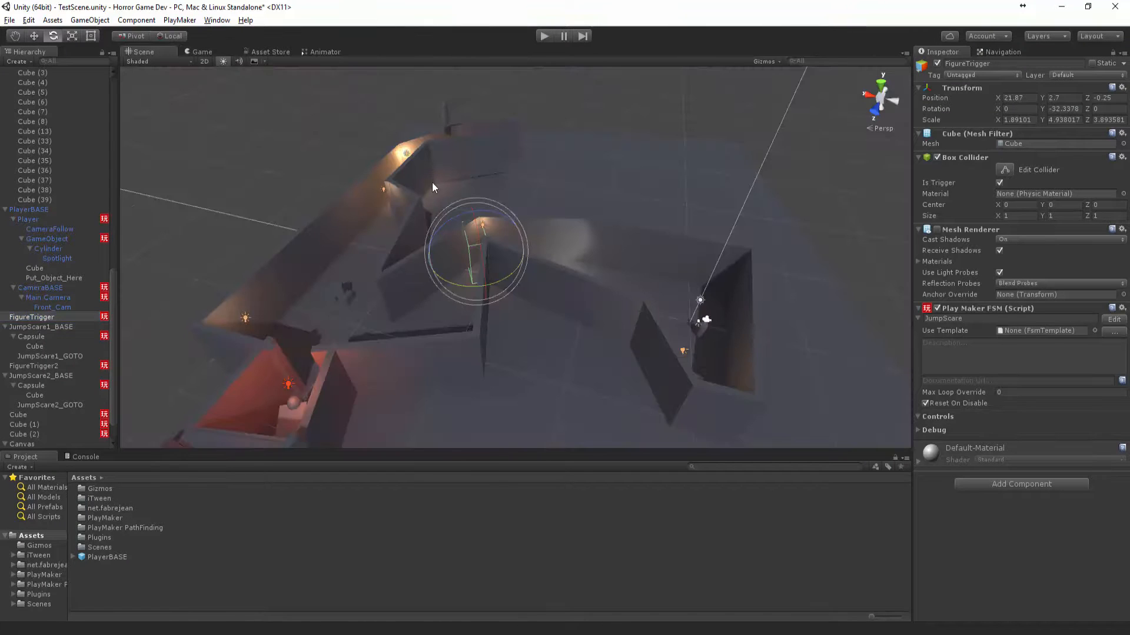
{"action": "left_click", "coordinate": [23, 443]}
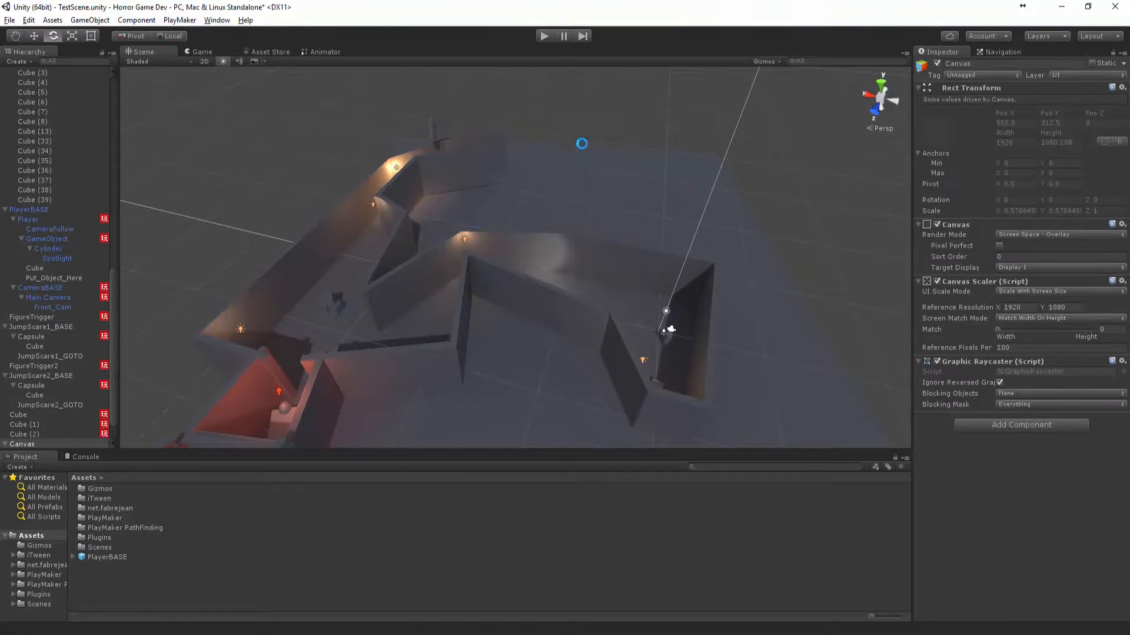